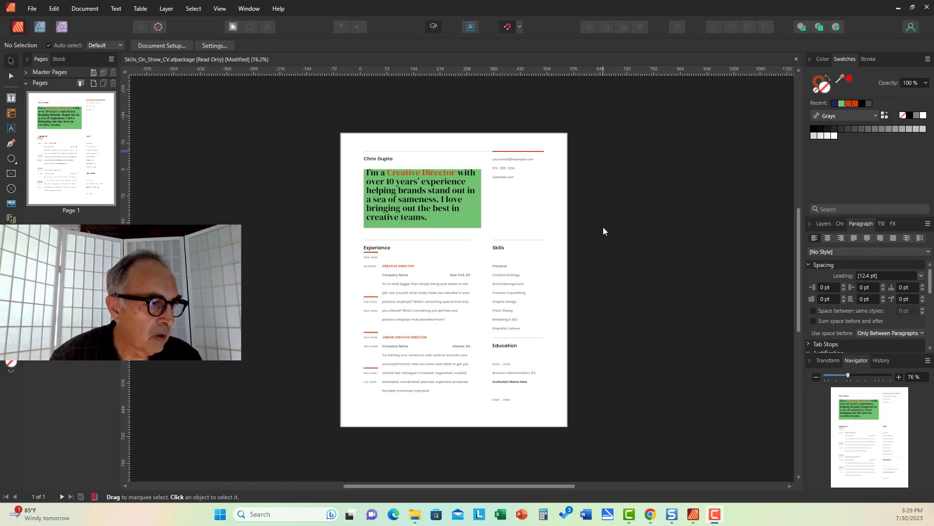
pyautogui.moveTo(533, 253)
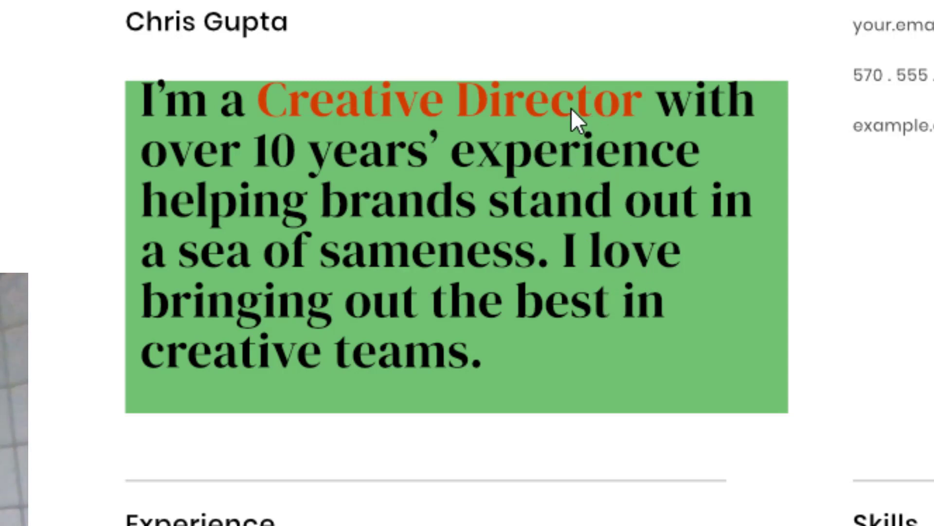
pyautogui.moveTo(694, 286)
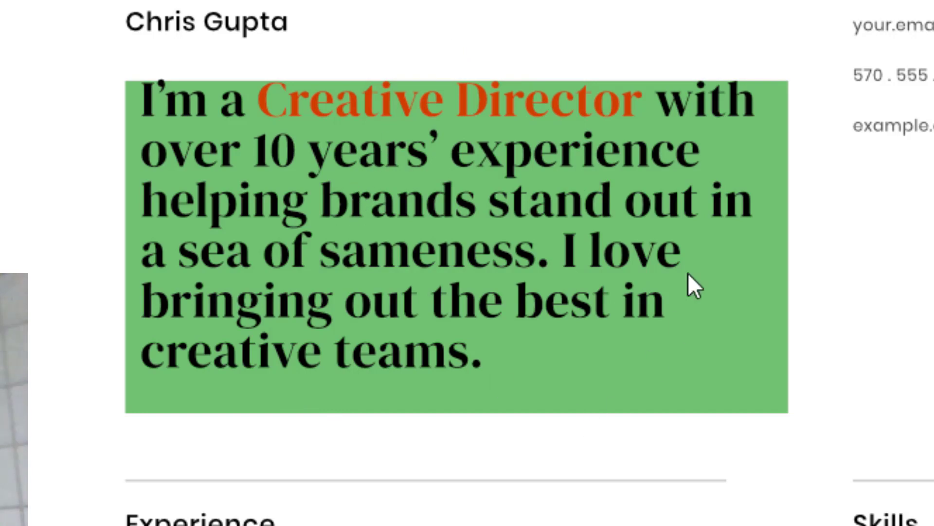
pyautogui.moveTo(467, 146)
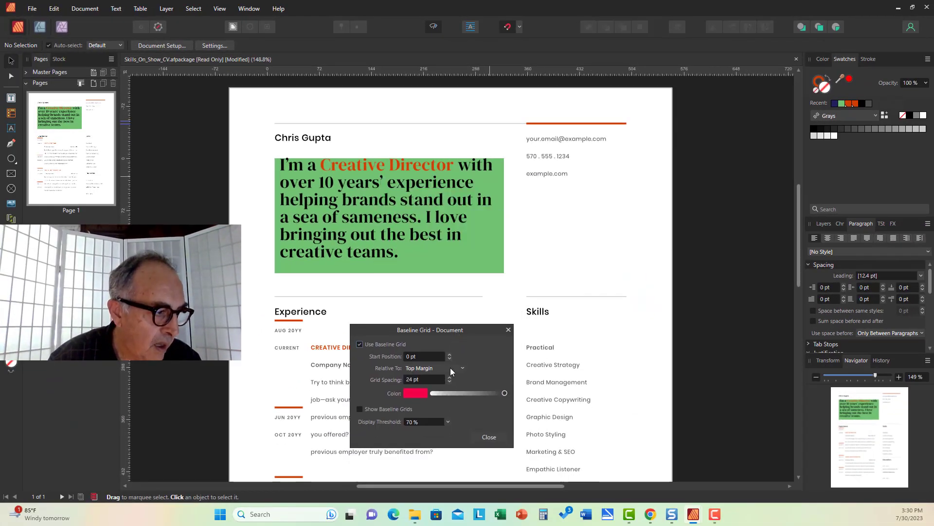
# Tick Show Baseline Grids so the 24 pt grid lines appear across the CV page.
pyautogui.click(359, 408)
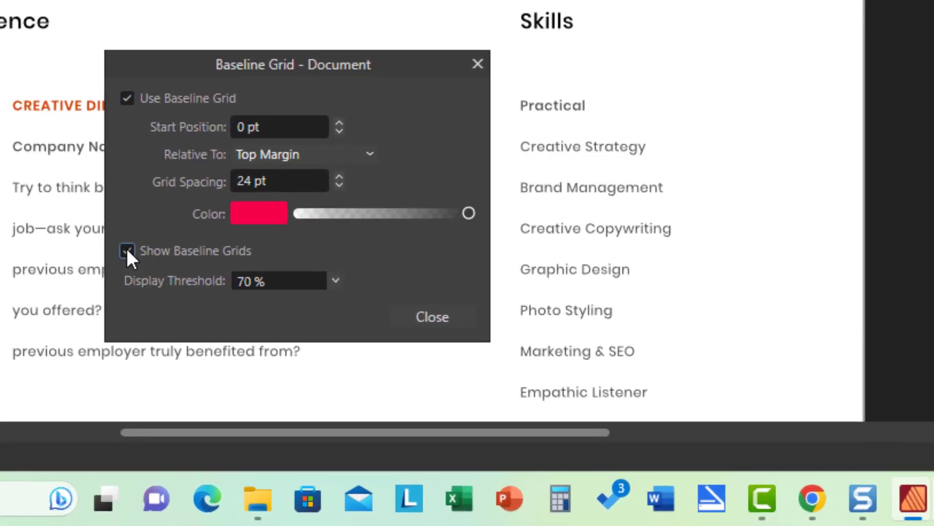
pyautogui.click(126, 250)
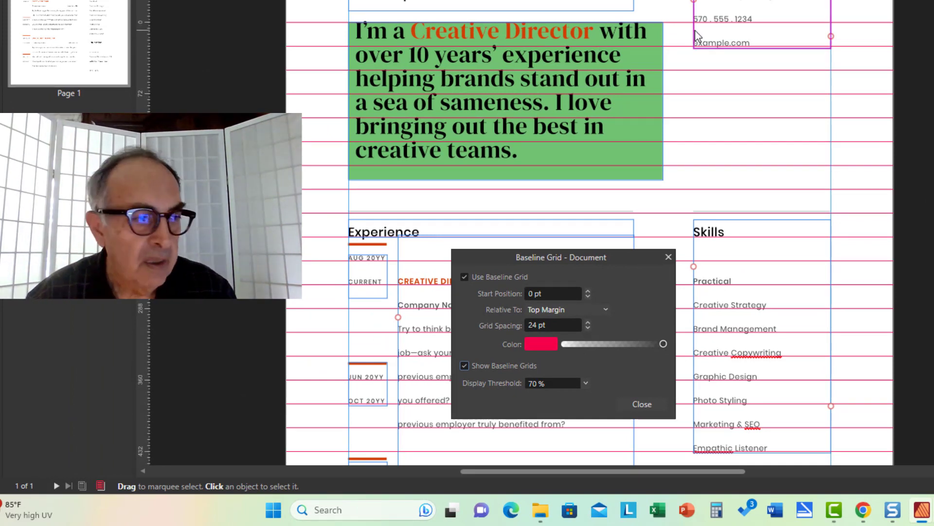
pyautogui.moveTo(732, 154)
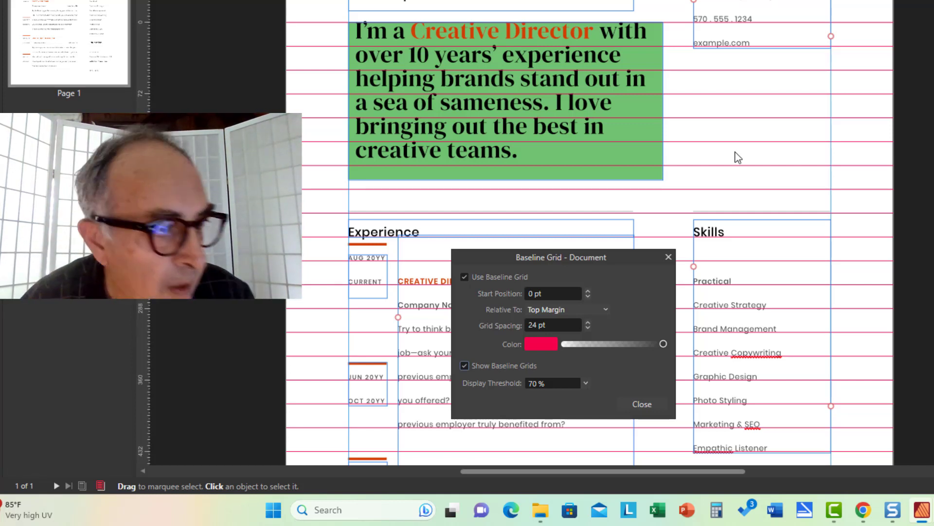
pyautogui.moveTo(587, 63)
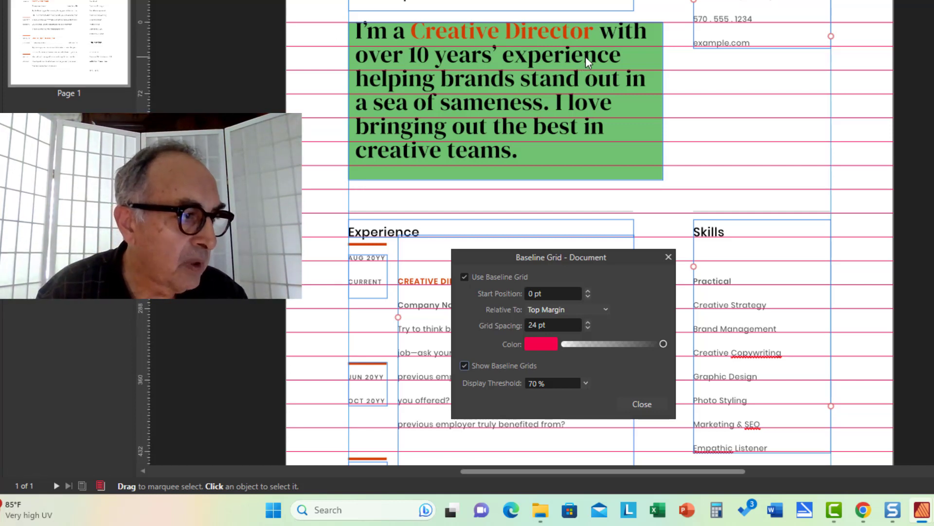
pyautogui.moveTo(574, 283)
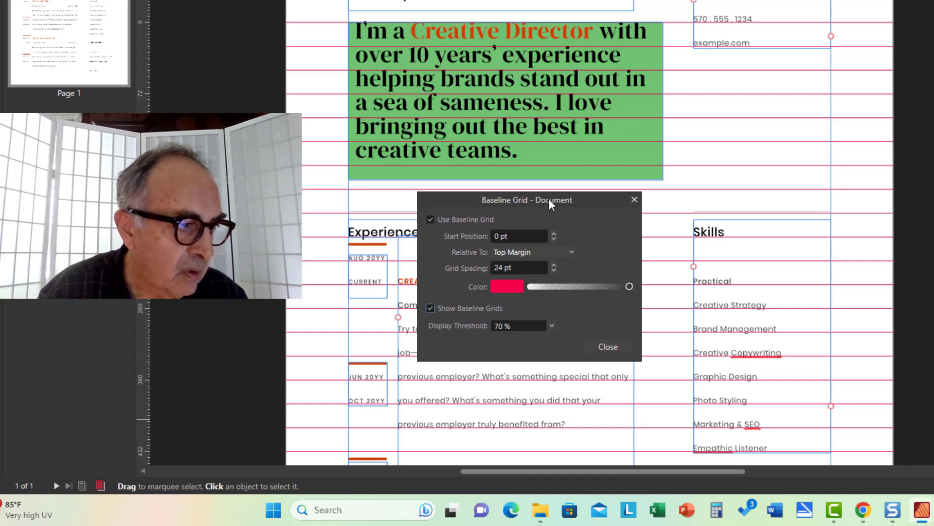
pyautogui.moveTo(620, 48)
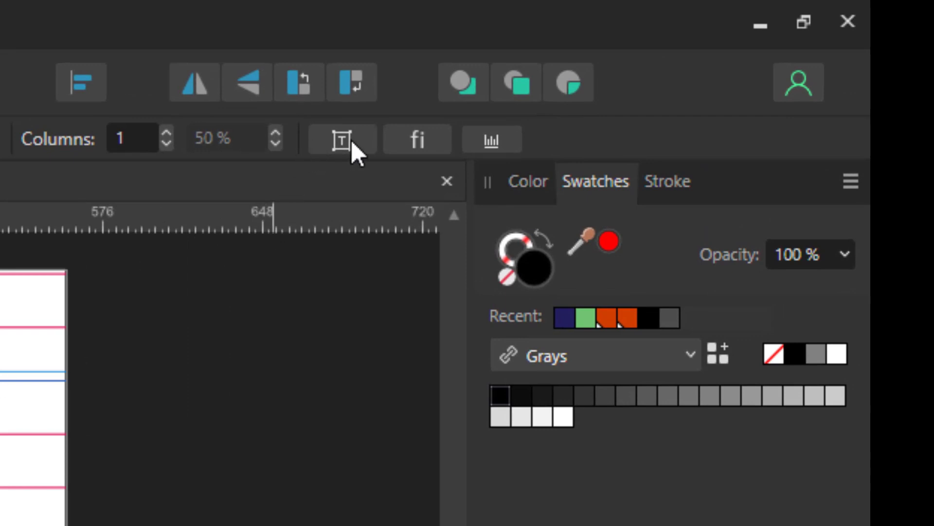
# Open the Text Frame panel for the green headline frame from the context toolbar.
pyautogui.click(342, 139)
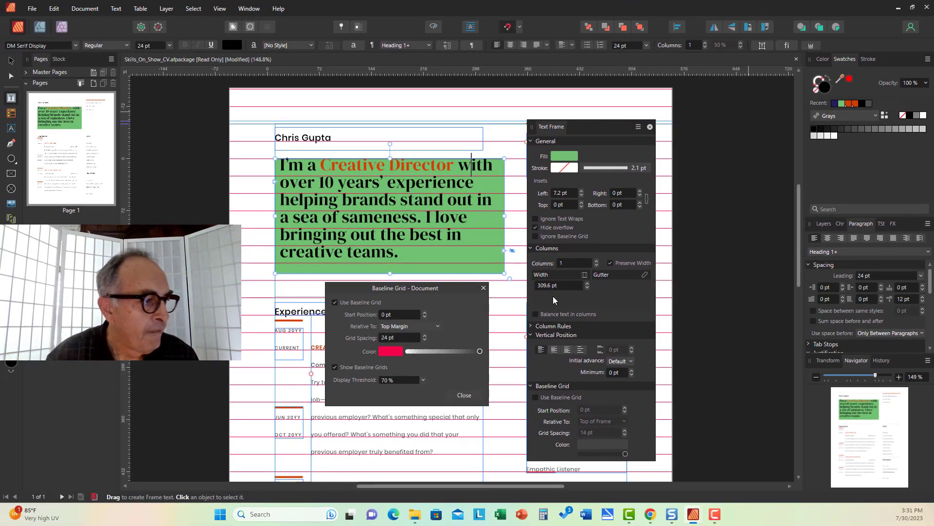
pyautogui.moveTo(648, 343)
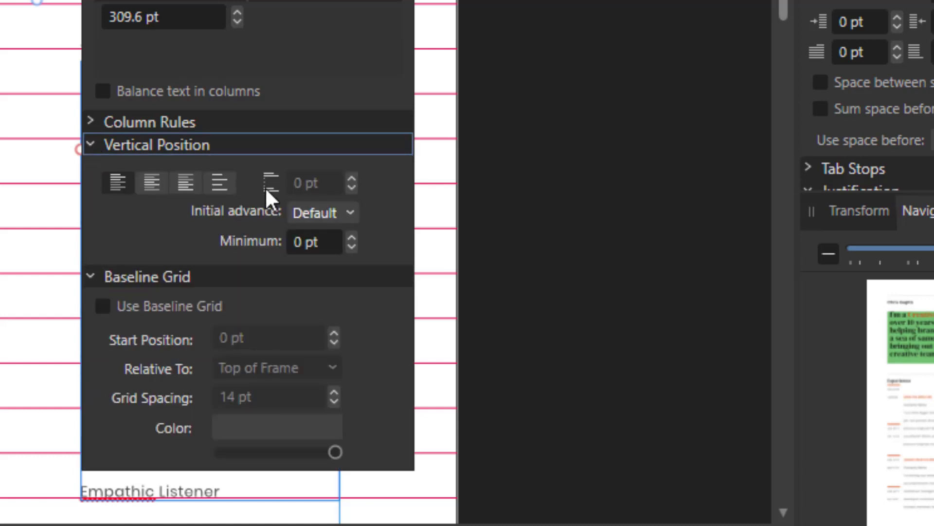
pyautogui.moveTo(265, 239)
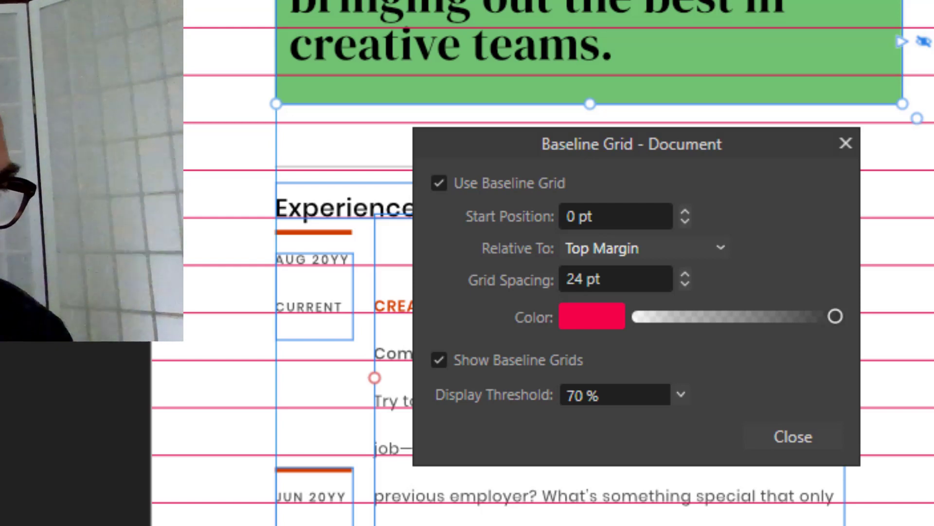
pyautogui.click(792, 436)
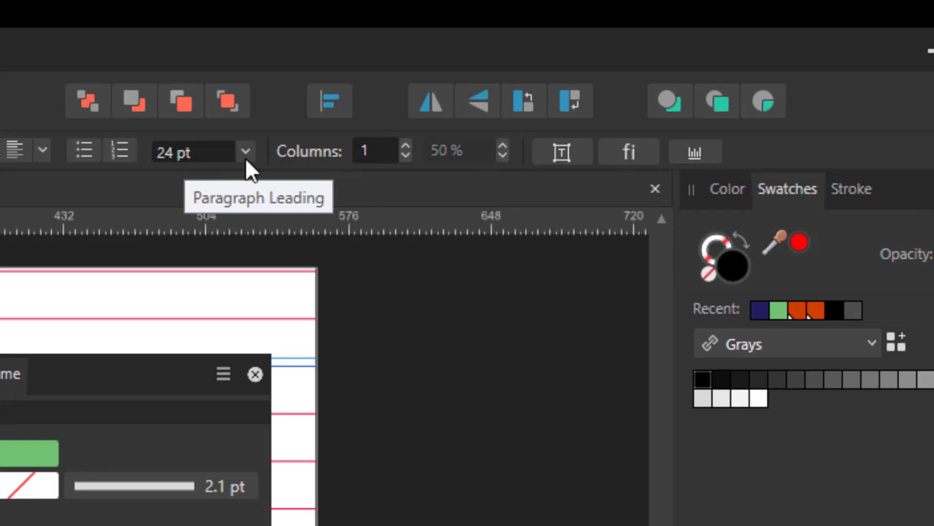
pyautogui.click(246, 151)
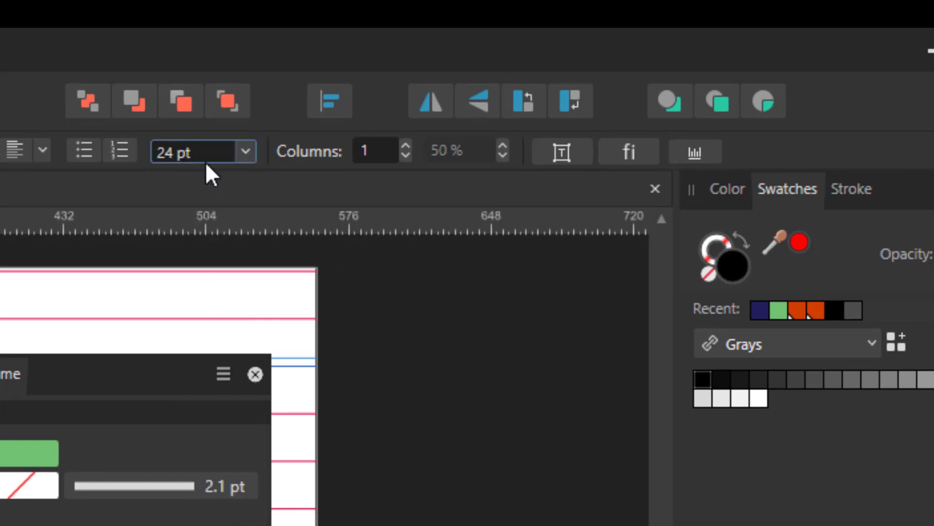
pyautogui.moveTo(203, 150)
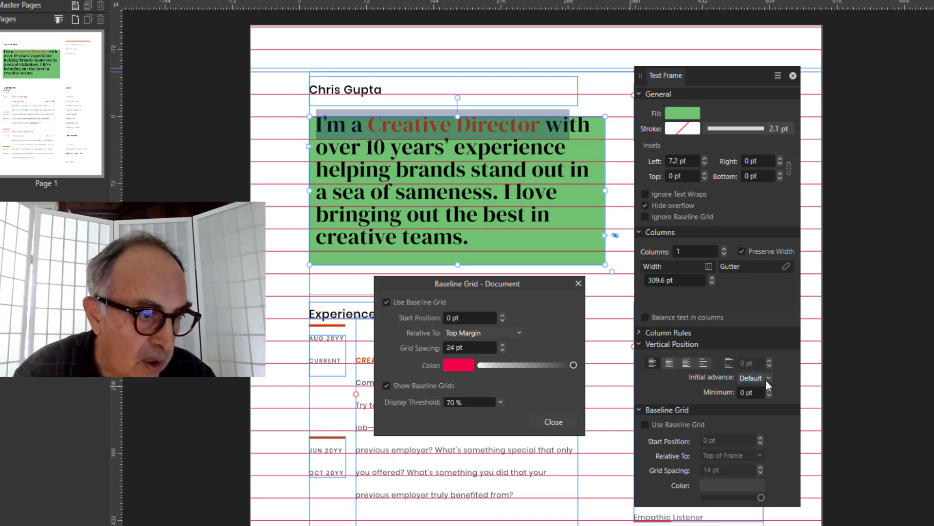
# Change the headline frame's initial advance from Default to Leading.
pyautogui.click(754, 377)
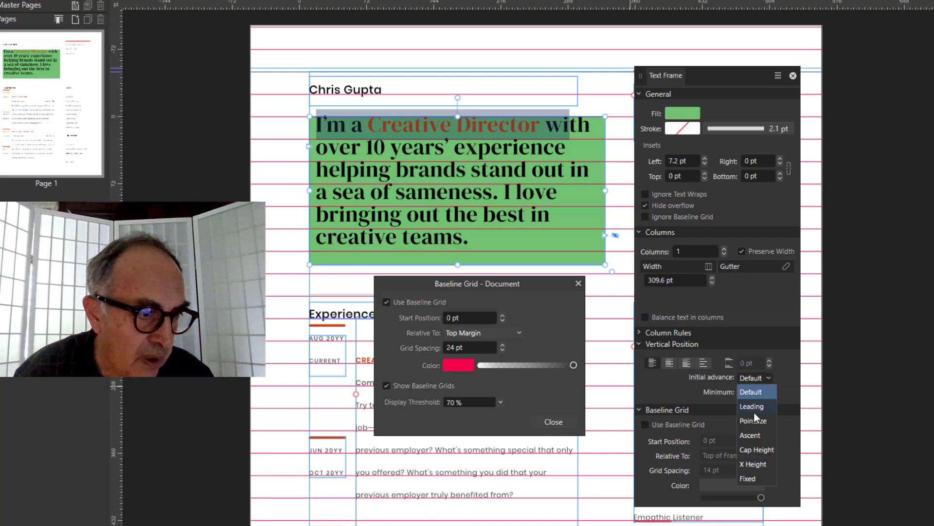
pyautogui.click(751, 406)
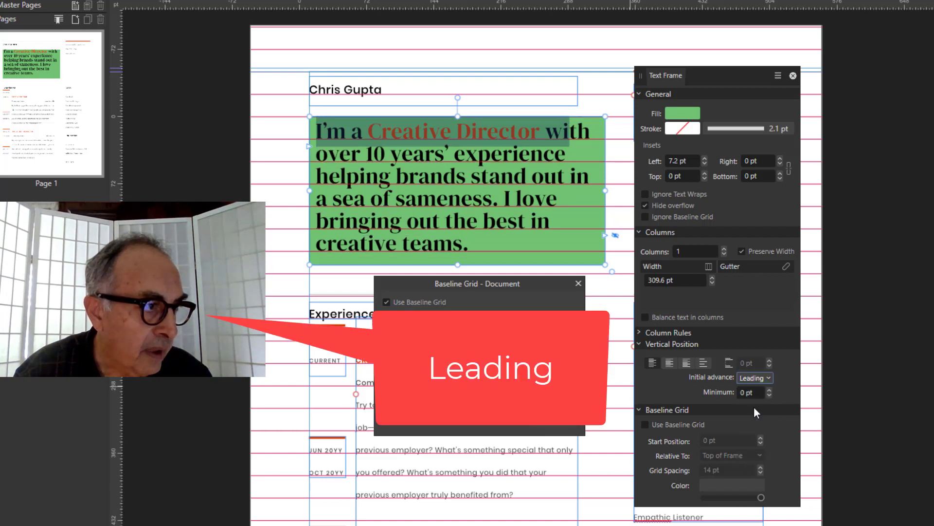
pyautogui.moveTo(292, 172)
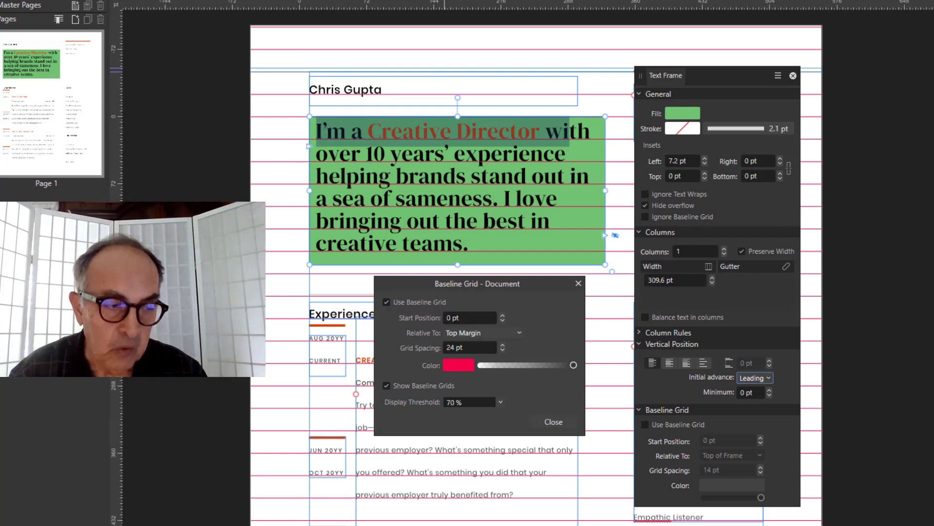
# Try Pointsize as the initial advance twice, settling each time on Ascent.
pyautogui.click(754, 377)
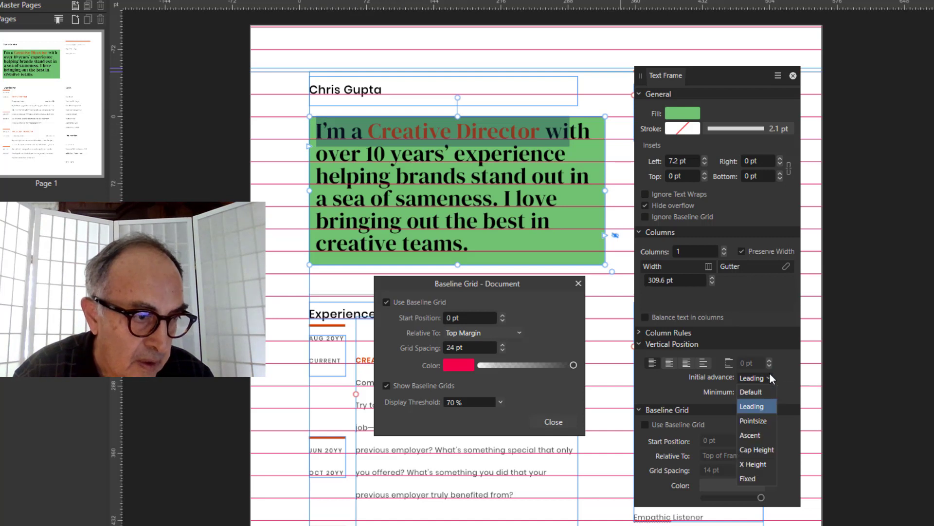
pyautogui.moveTo(758, 419)
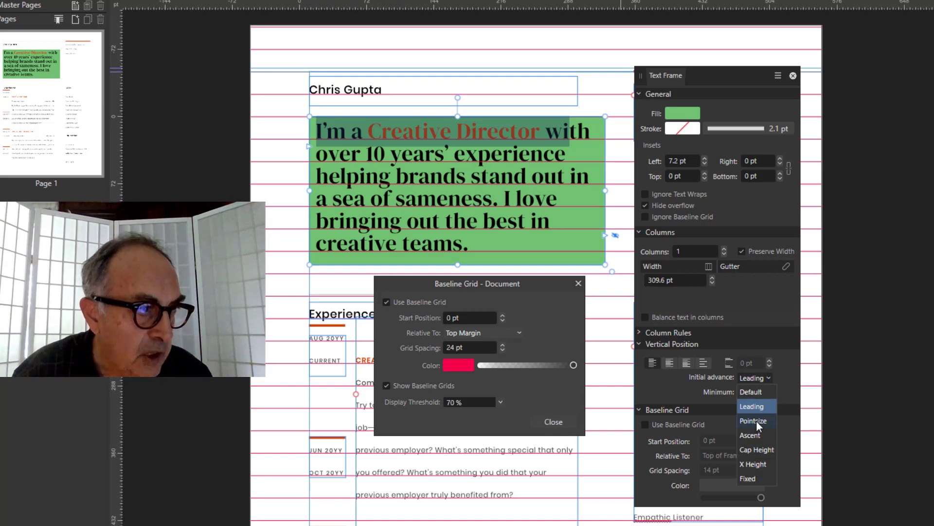
pyautogui.click(753, 420)
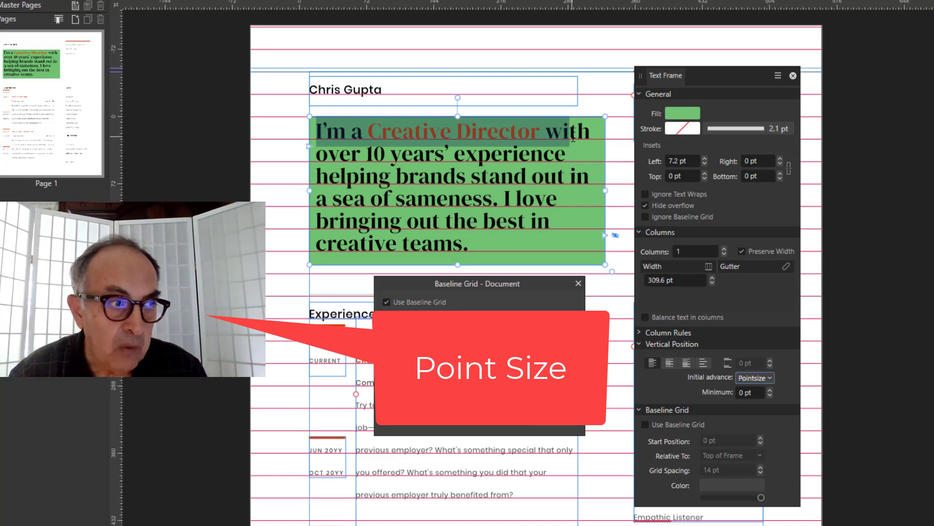
pyautogui.moveTo(701, 403)
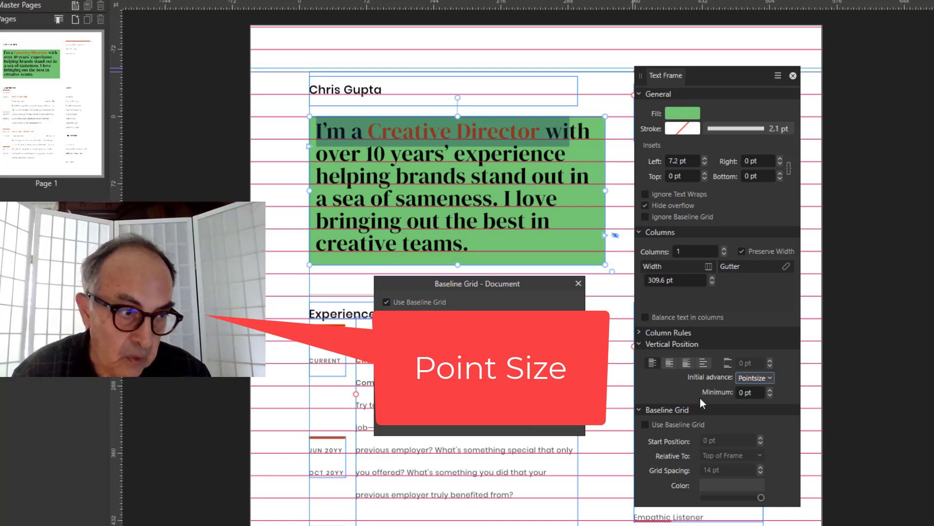
pyautogui.click(754, 377)
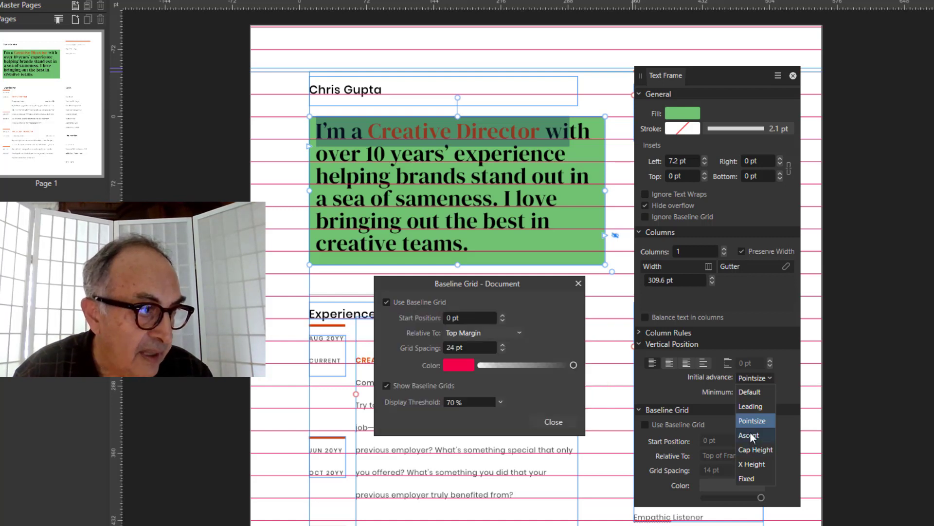
pyautogui.click(749, 435)
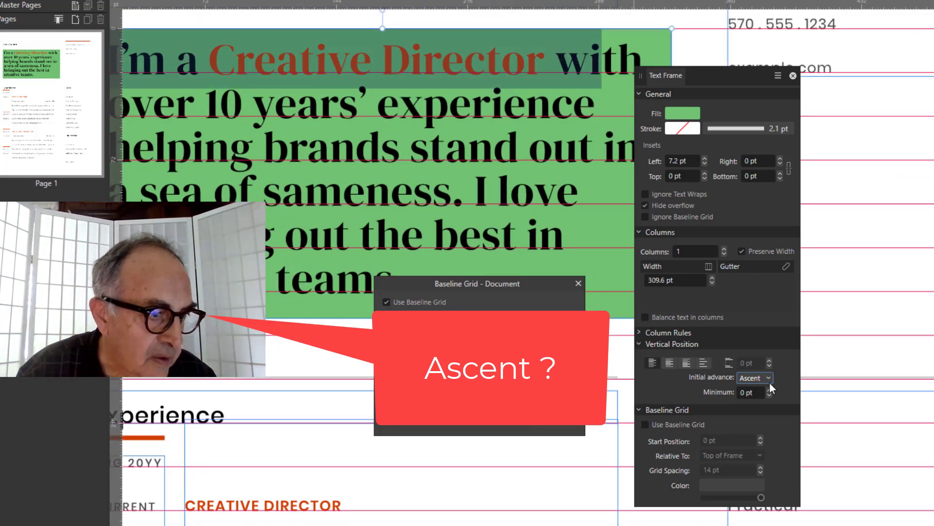
pyautogui.click(754, 377)
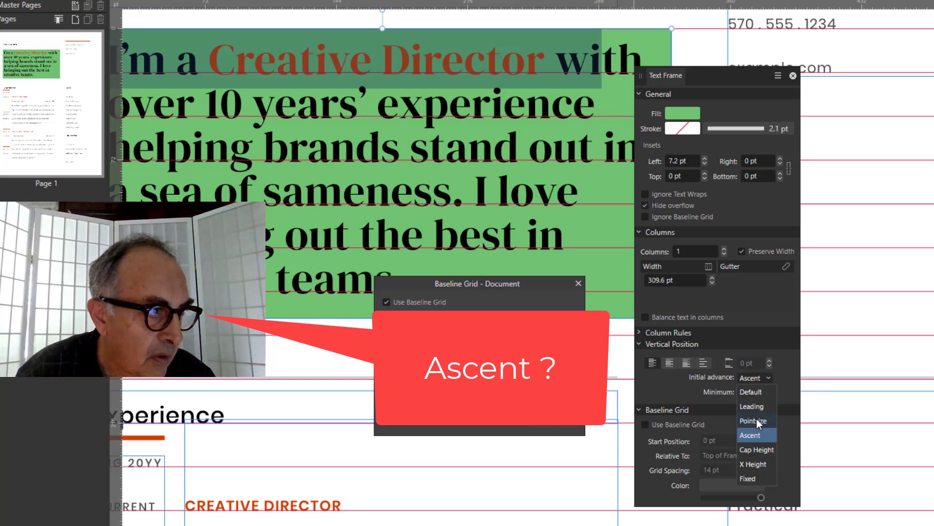
pyautogui.click(752, 420)
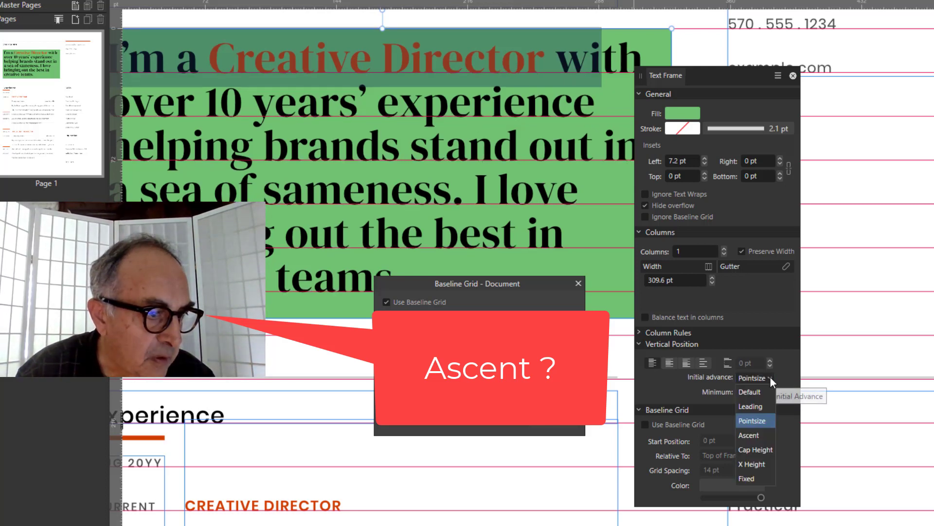
pyautogui.click(749, 435)
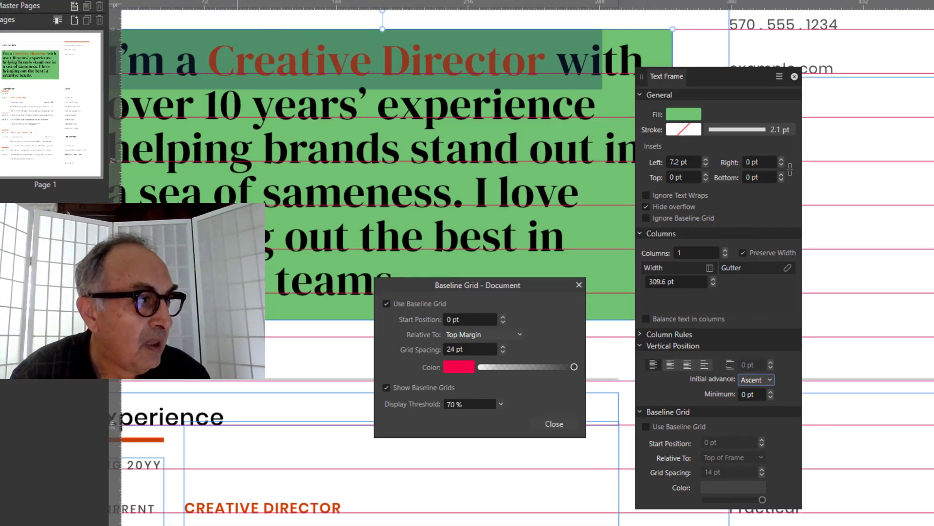
# Open the Help menu to look up the text frame vertical position settings.
pyautogui.click(220, 70)
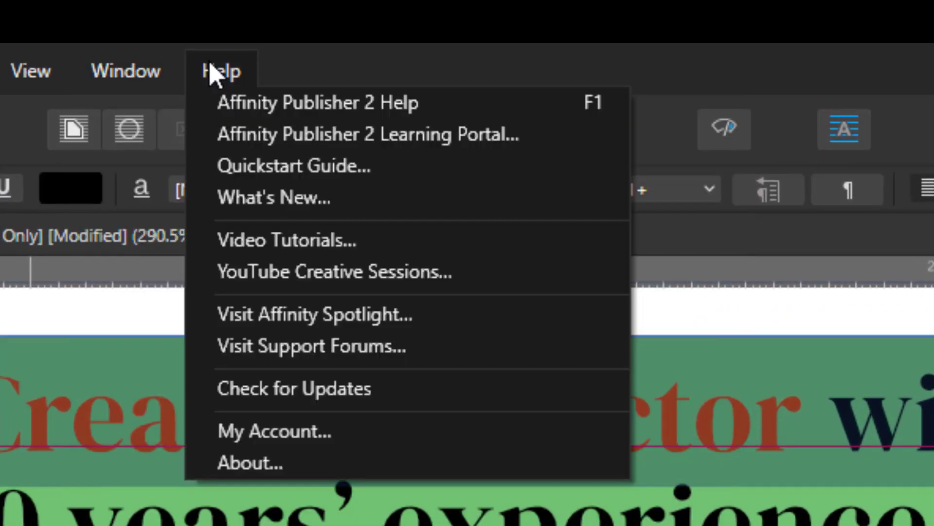
pyautogui.moveTo(244, 119)
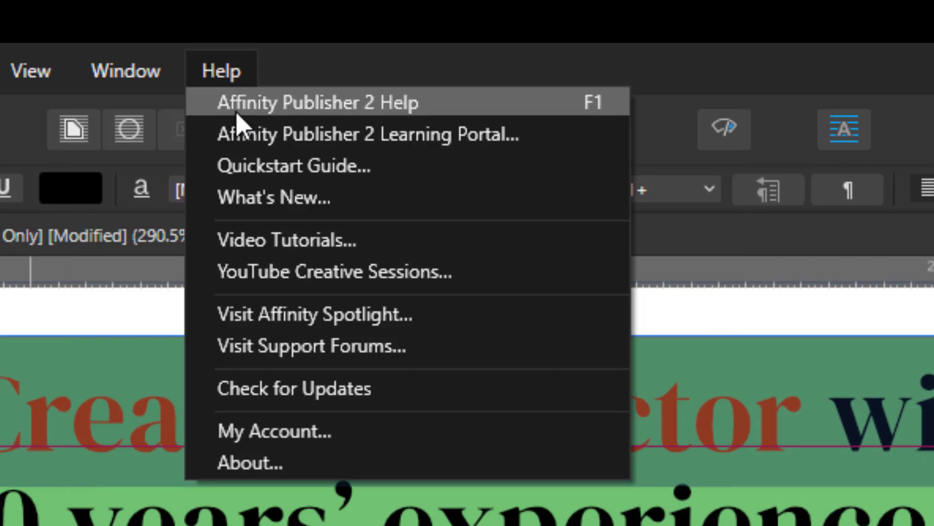
pyautogui.moveTo(339, 107)
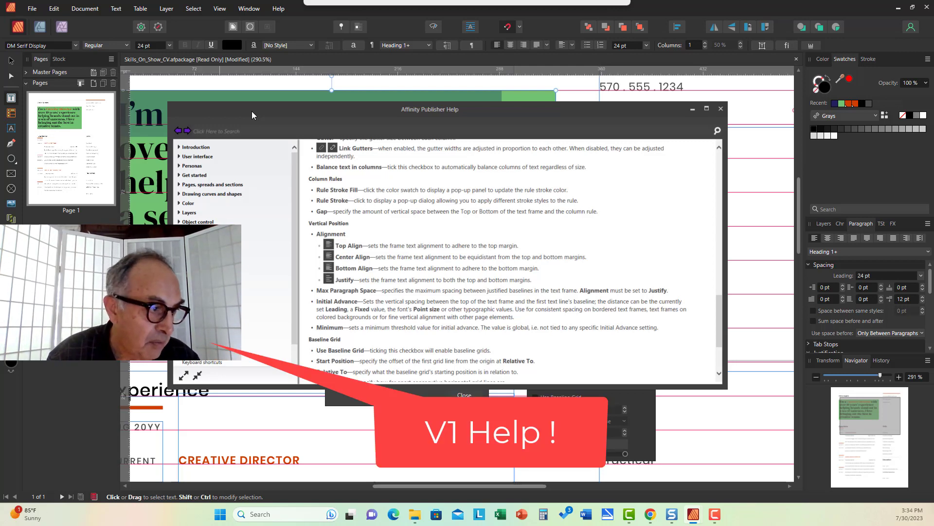
pyautogui.scroll(-3)
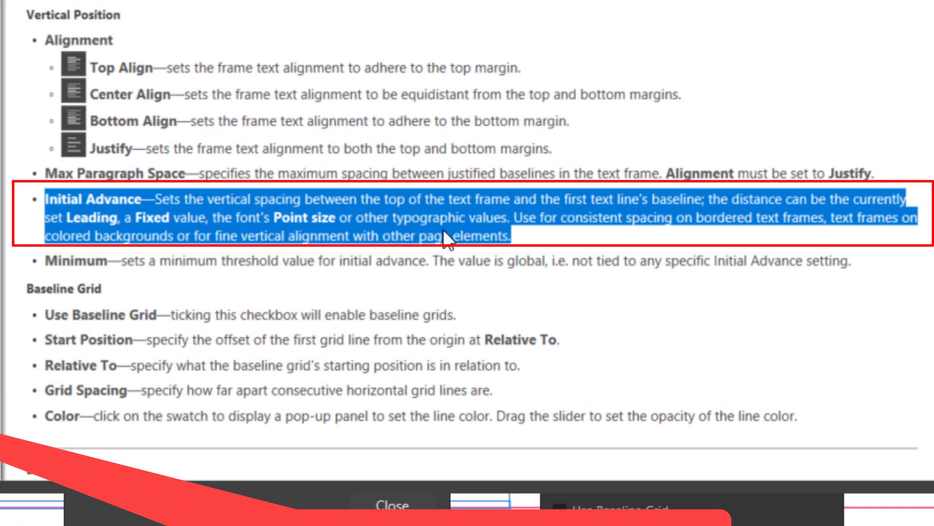
pyautogui.moveTo(446, 239)
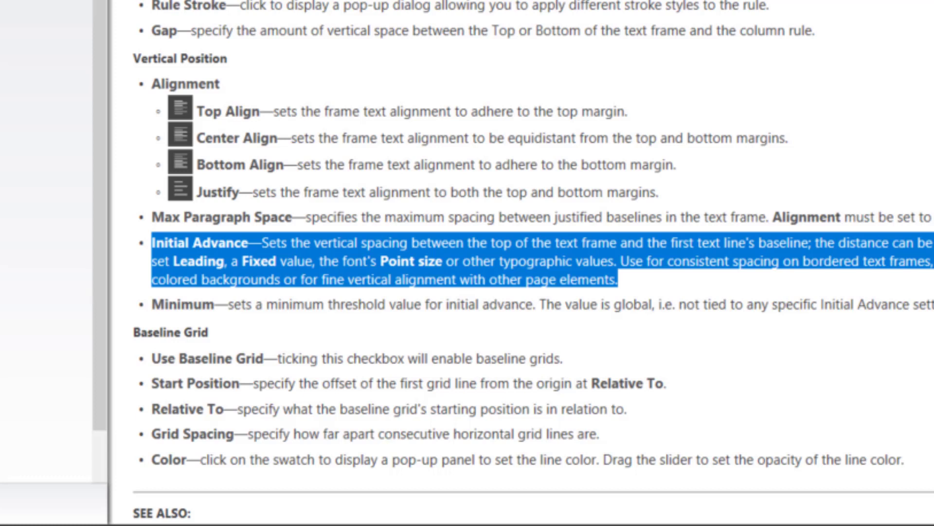
pyautogui.moveTo(727, 80)
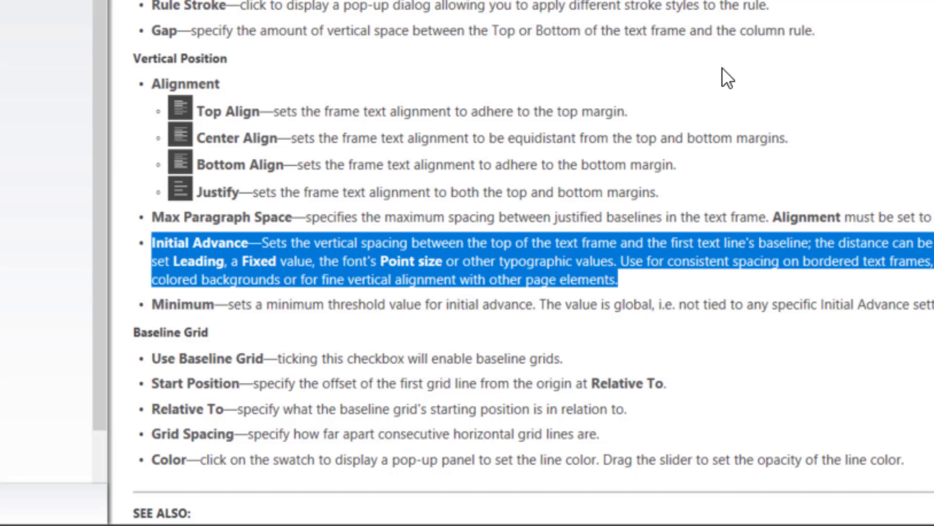
pyautogui.moveTo(691, 24)
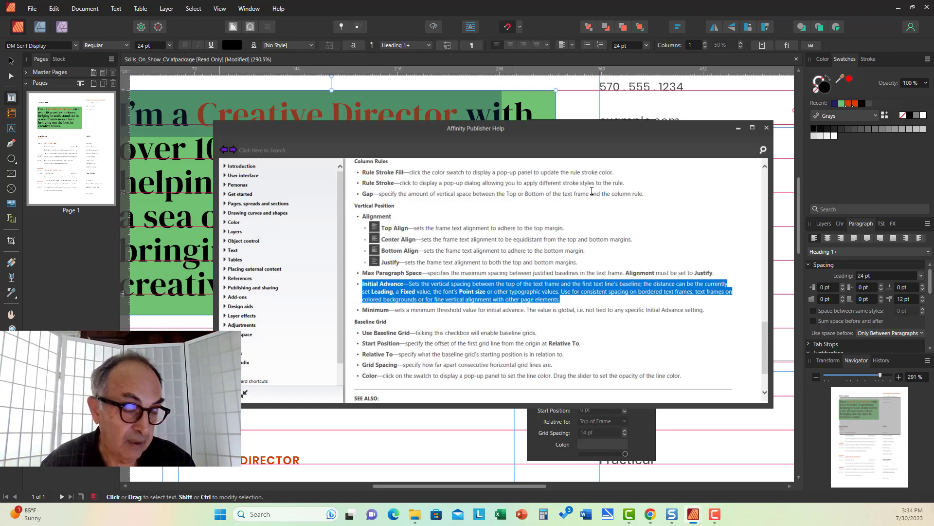
pyautogui.moveTo(554, 193)
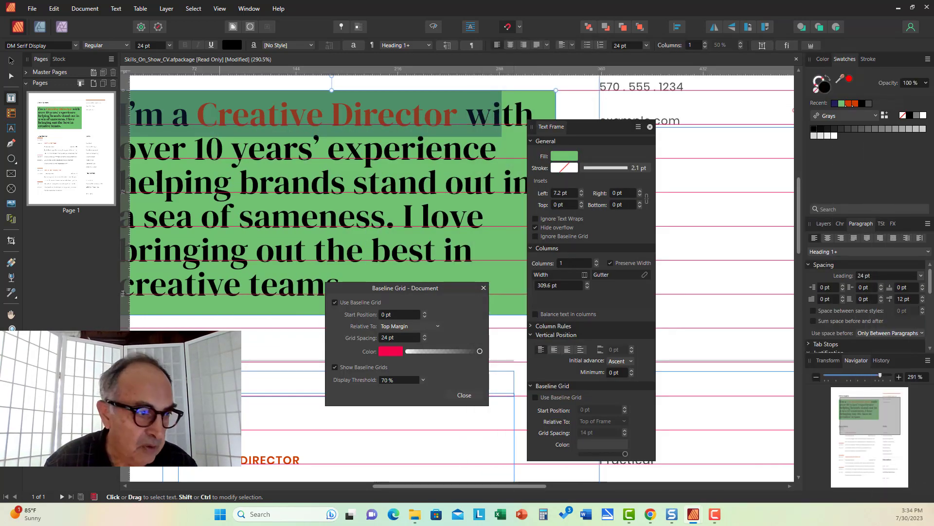
pyautogui.moveTo(616, 361)
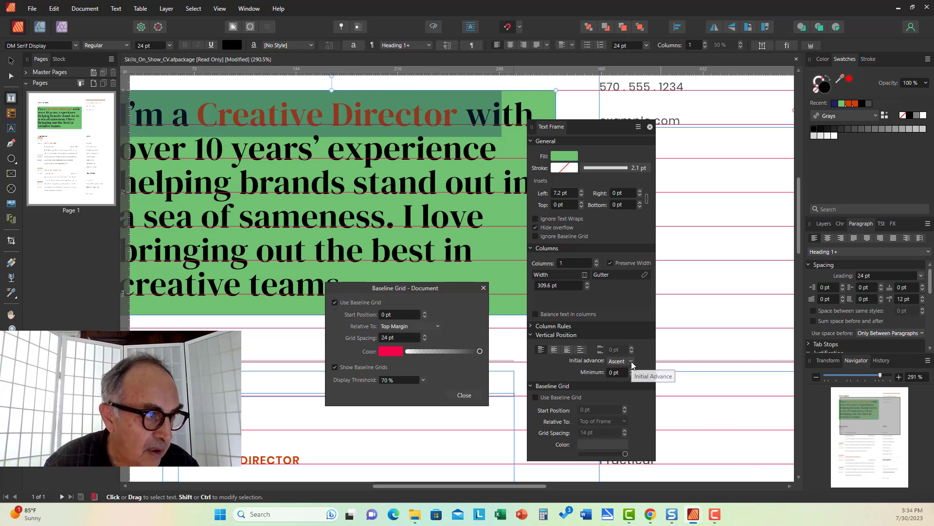
# Apply Cap Height as the initial advance, then switch it to X Height.
pyautogui.click(631, 361)
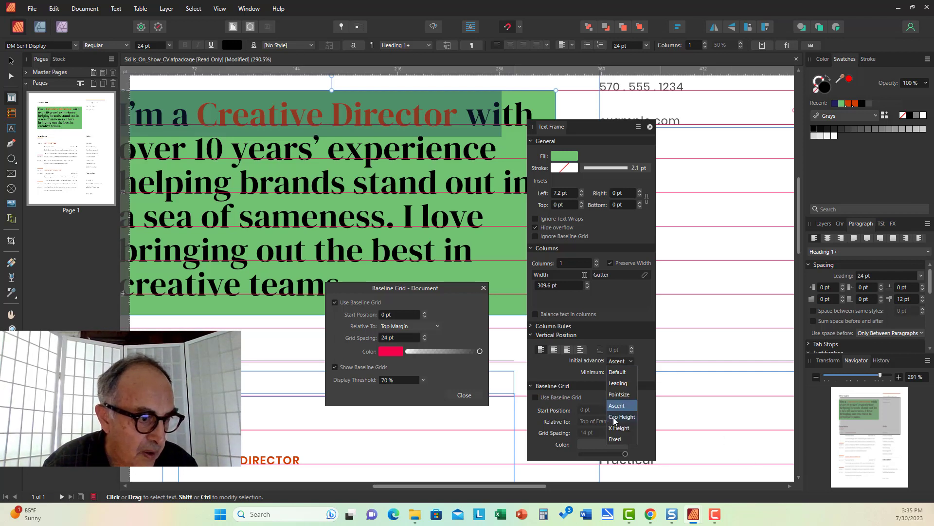
pyautogui.click(621, 417)
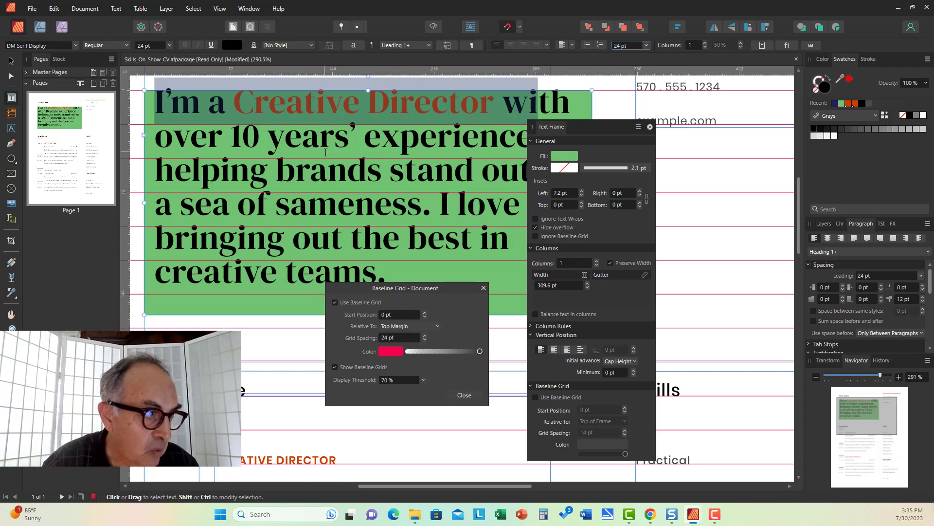
pyautogui.hscroll(3)
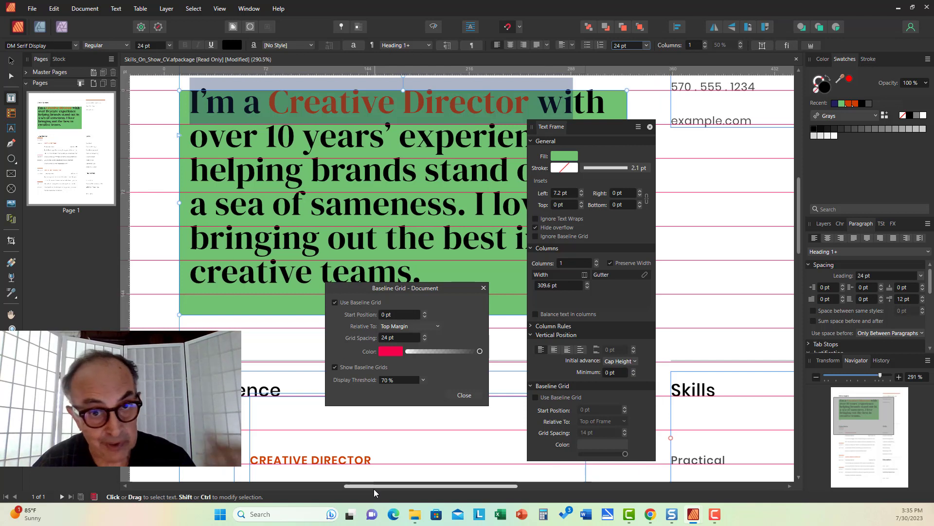
pyautogui.moveTo(467, 469)
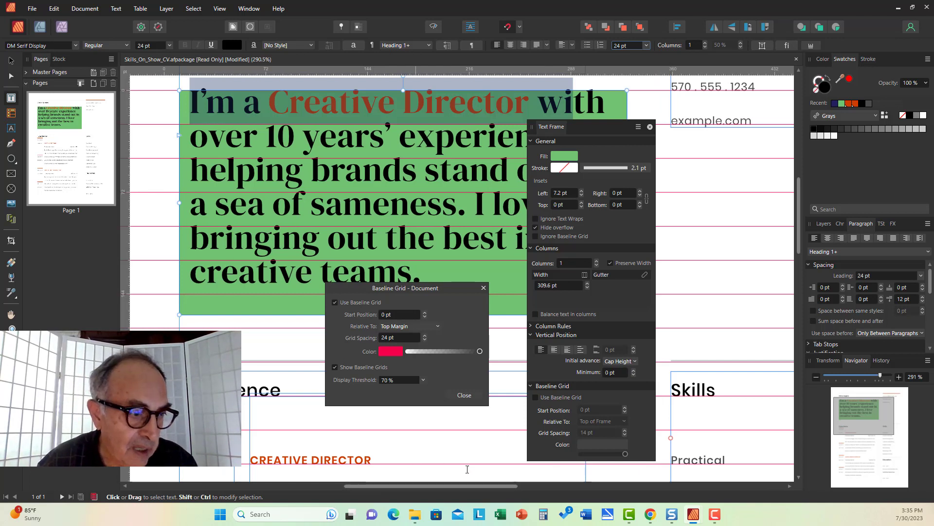
pyautogui.click(619, 361)
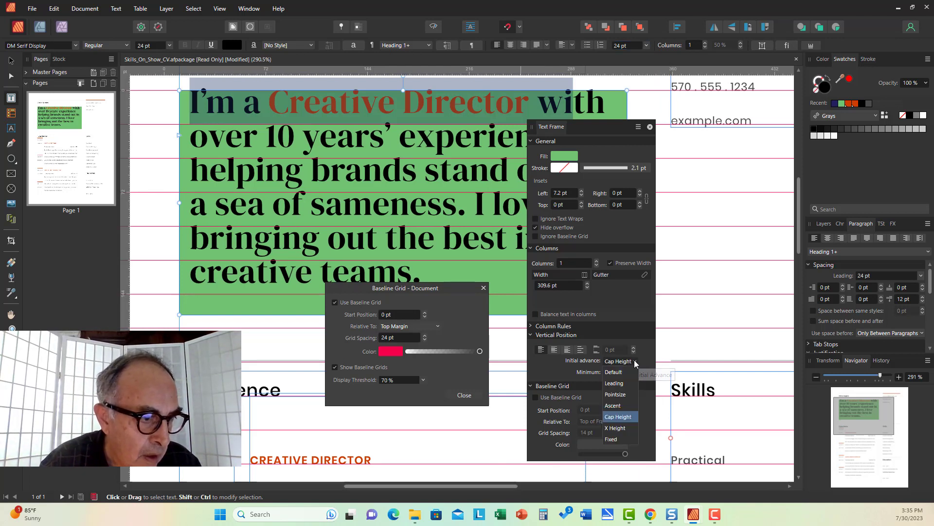
pyautogui.moveTo(614, 428)
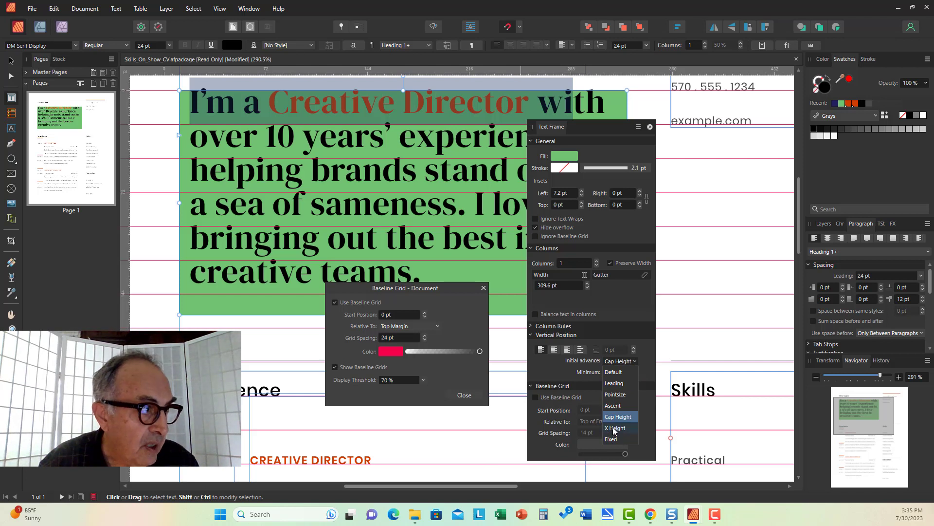
pyautogui.click(615, 427)
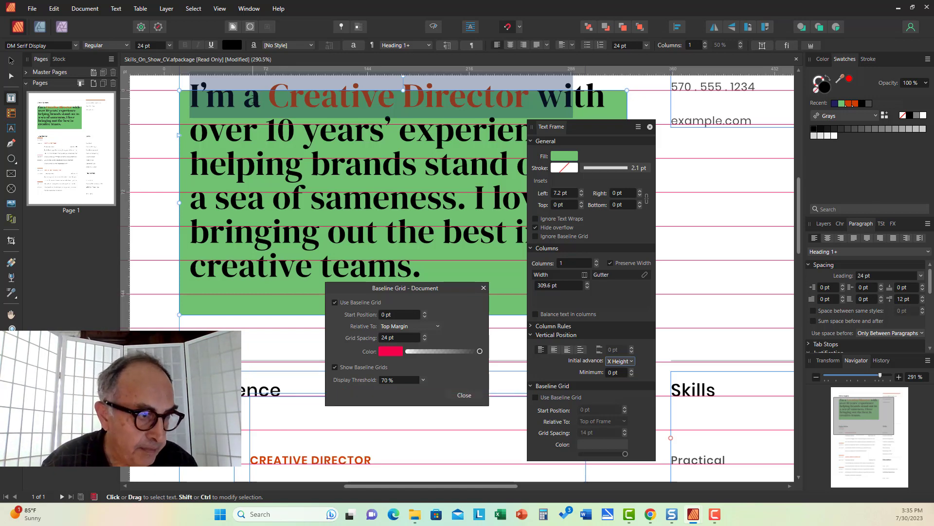
pyautogui.scroll(3)
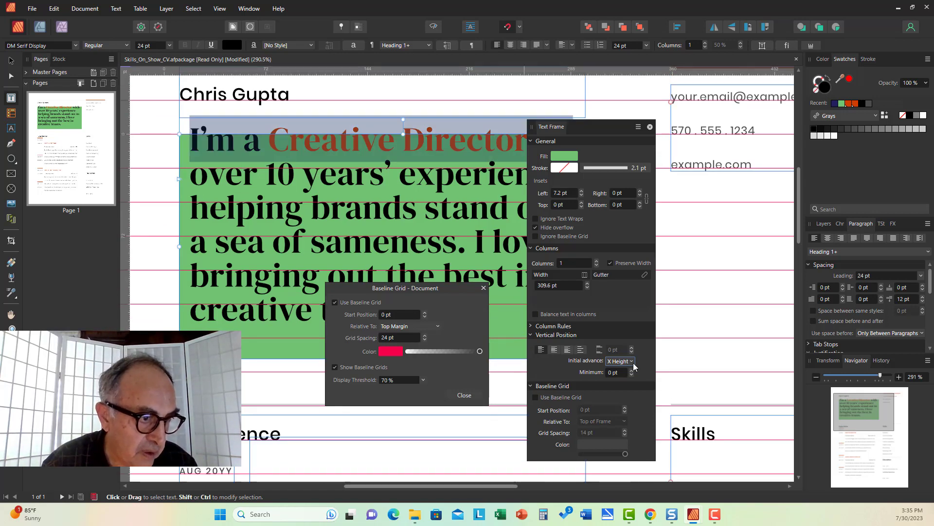
# Change the headline frame's initial advance from X Height to Fixed.
pyautogui.click(620, 361)
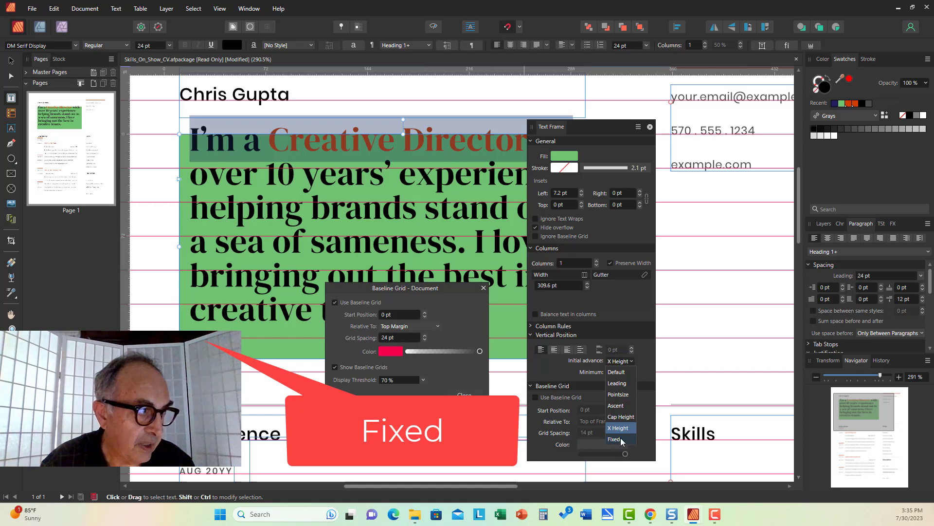
pyautogui.click(614, 439)
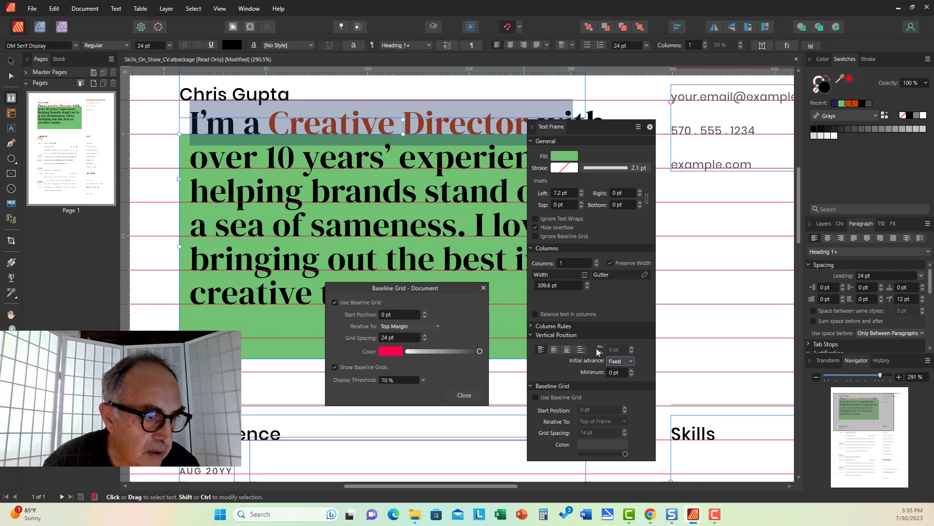
pyautogui.click(619, 361)
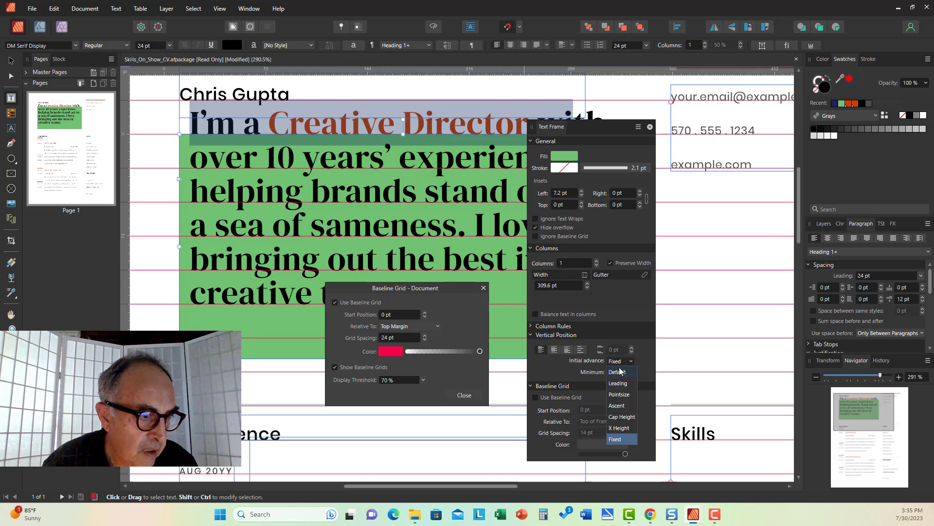
# Reset the headline frame's initial advance to Default.
pyautogui.click(617, 371)
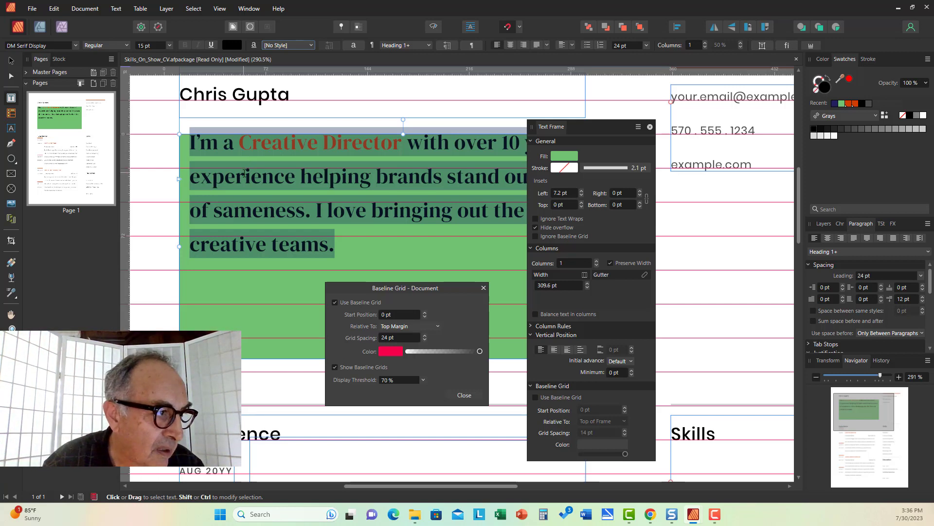
# Cycle the initial advance through Pointsize, Ascent and Cap Height, then another option.
pyautogui.click(619, 360)
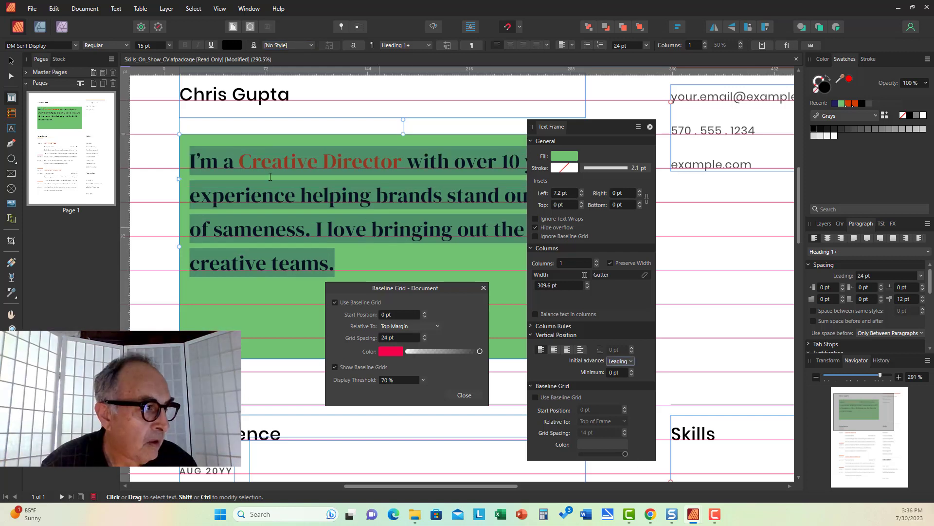
pyautogui.moveTo(634, 375)
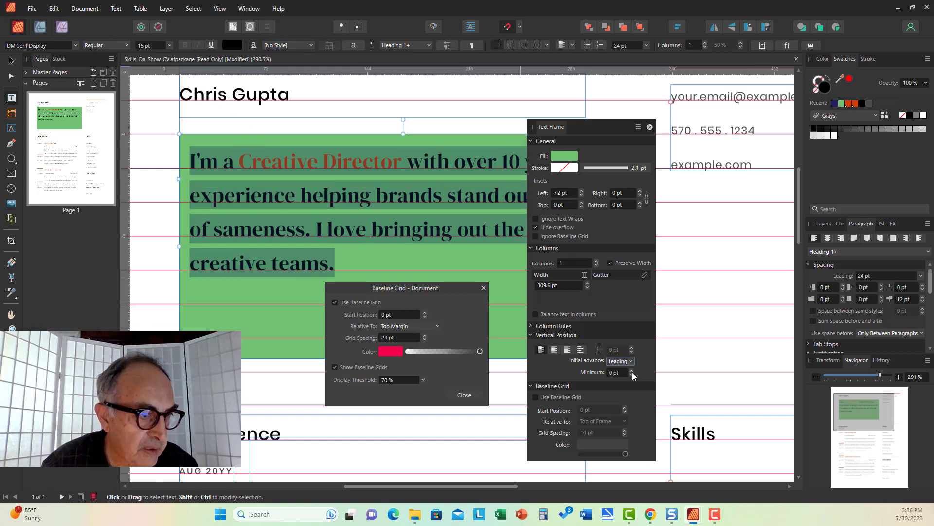
pyautogui.click(620, 360)
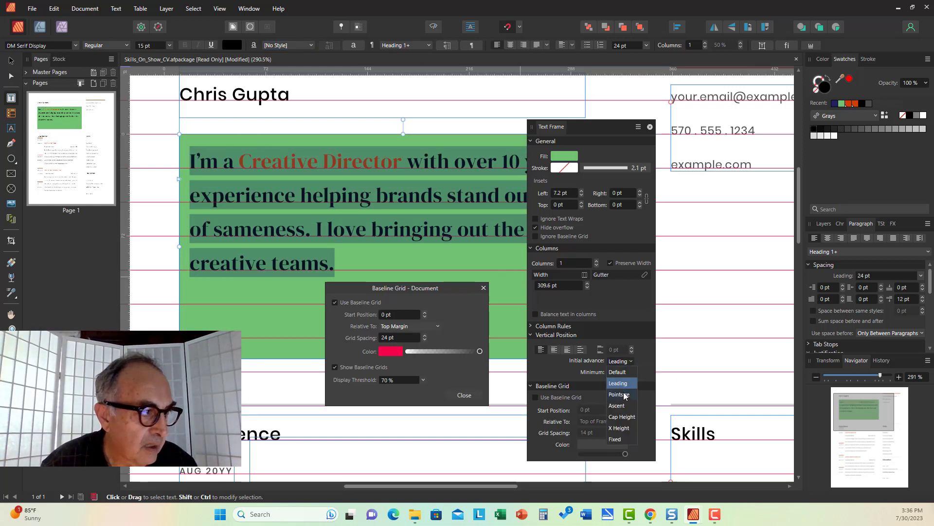
pyautogui.click(615, 393)
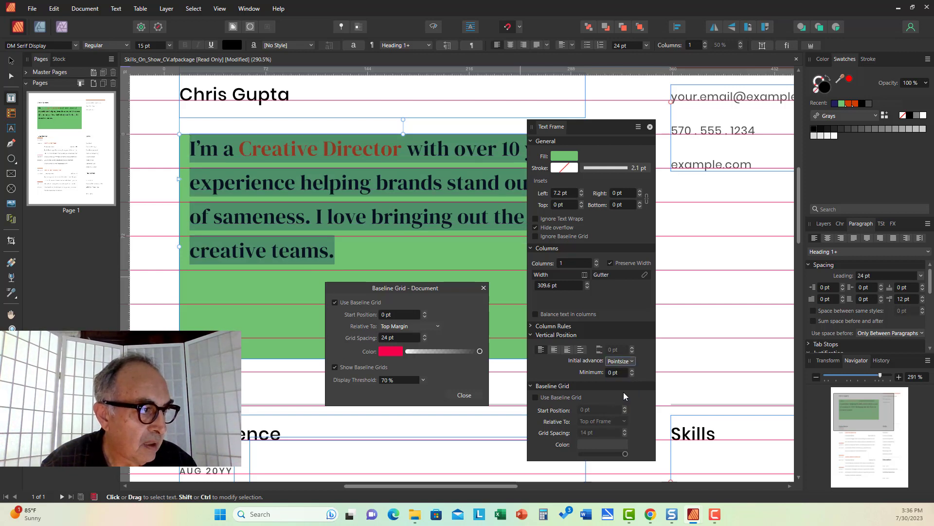
pyautogui.click(619, 361)
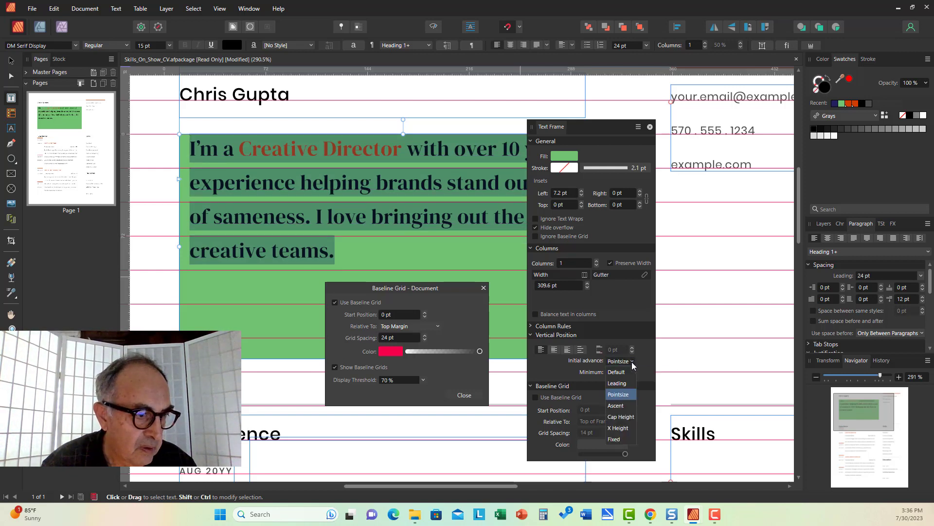
pyautogui.click(616, 405)
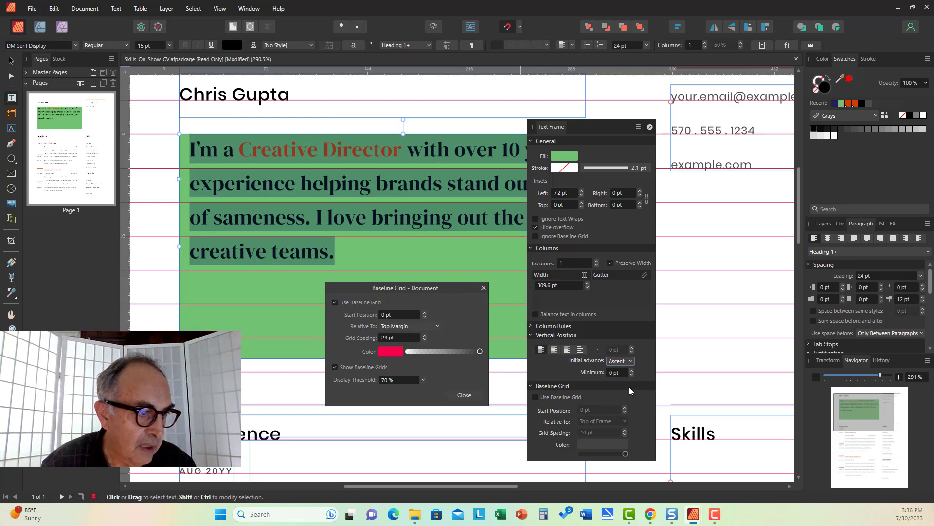
pyautogui.click(619, 361)
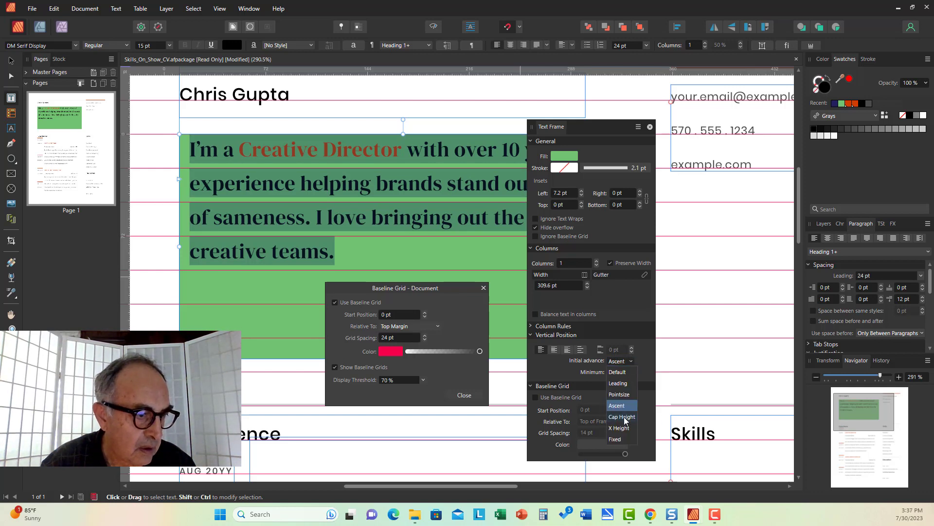
pyautogui.click(621, 417)
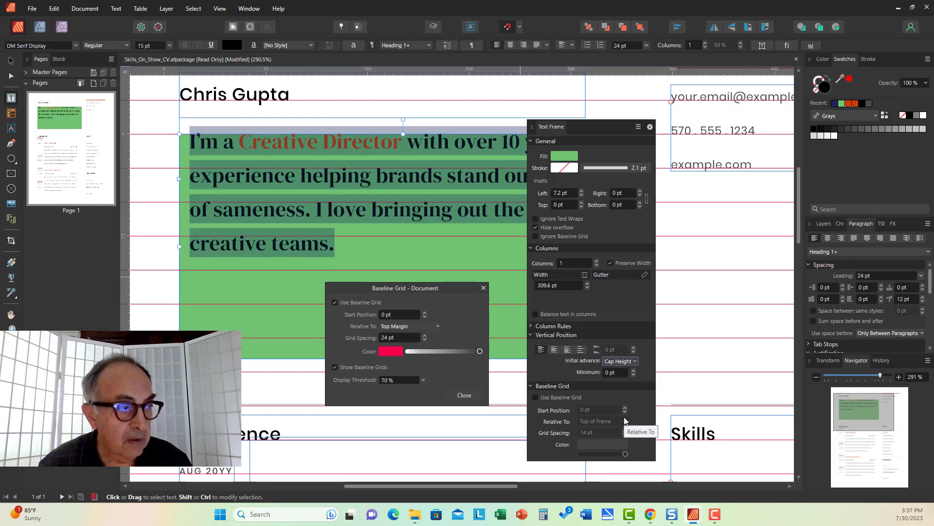
pyautogui.moveTo(626, 421)
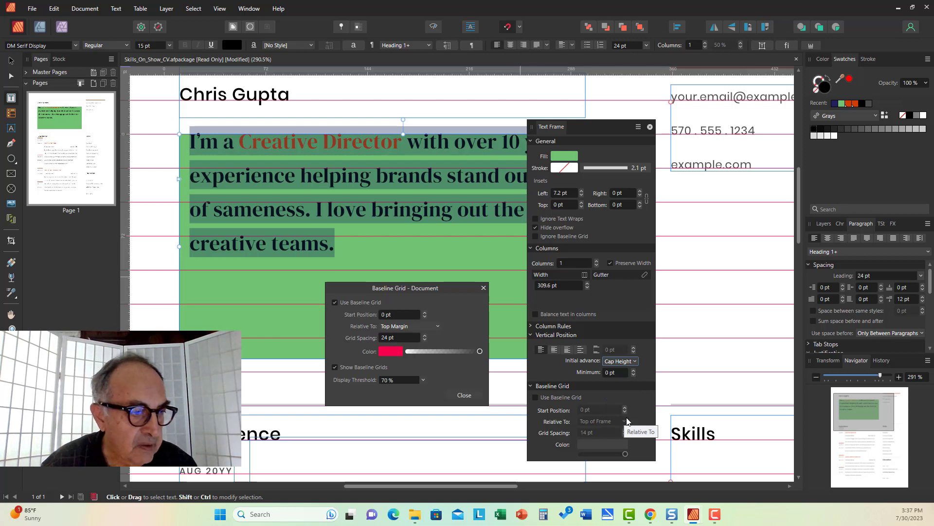
pyautogui.click(619, 371)
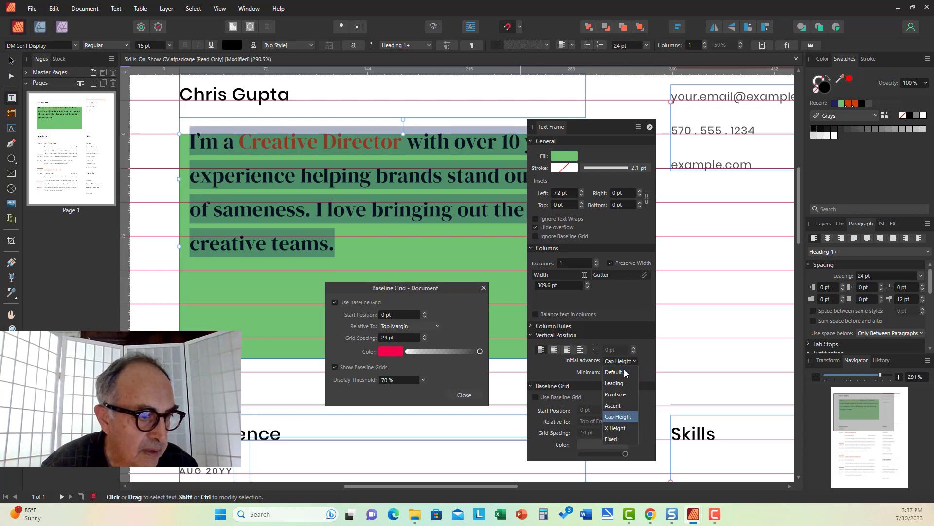
pyautogui.click(616, 428)
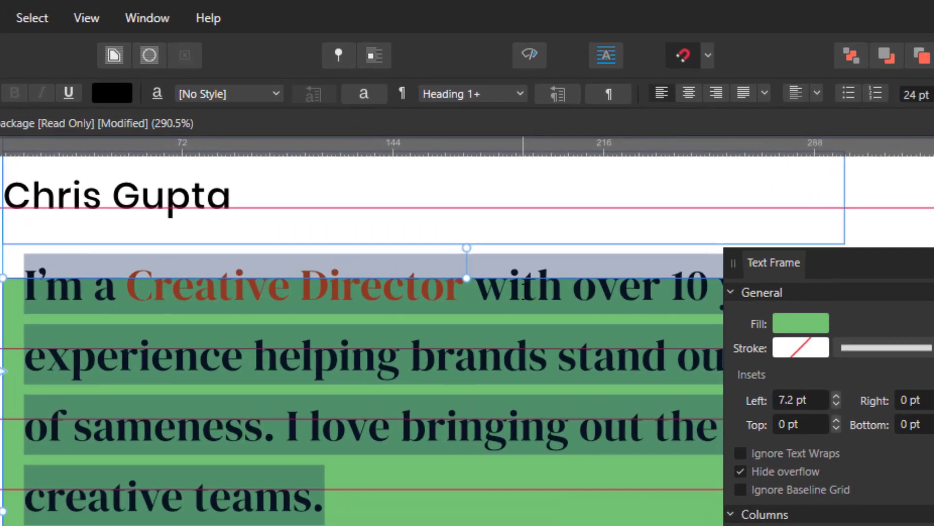
pyautogui.moveTo(506, 291)
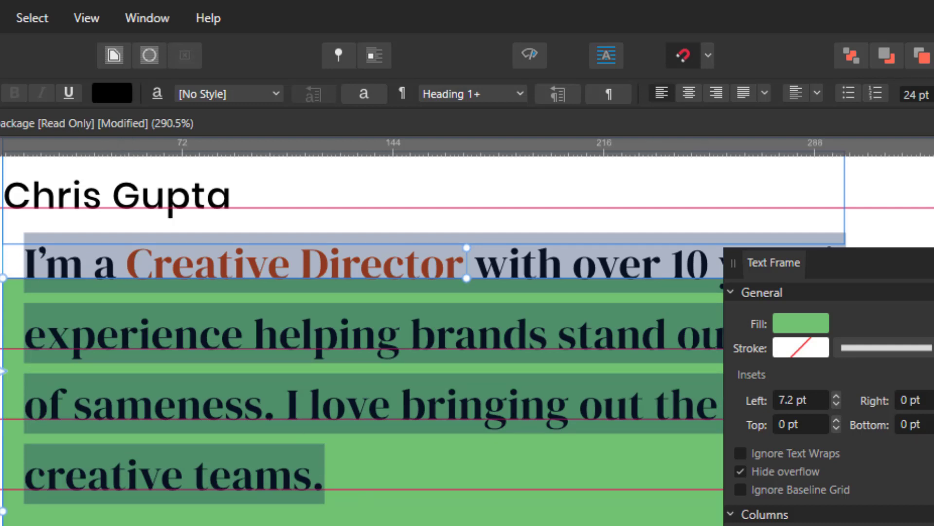
pyautogui.moveTo(21, 280)
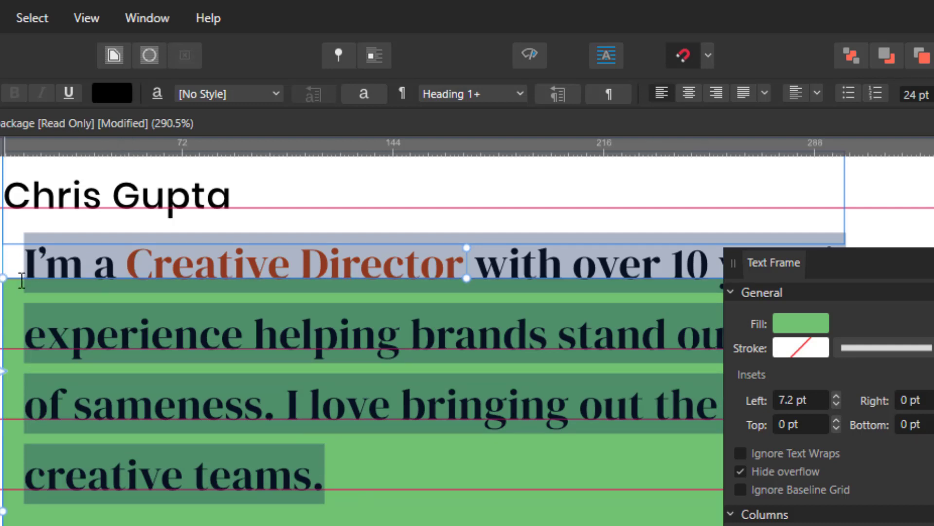
pyautogui.moveTo(283, 374)
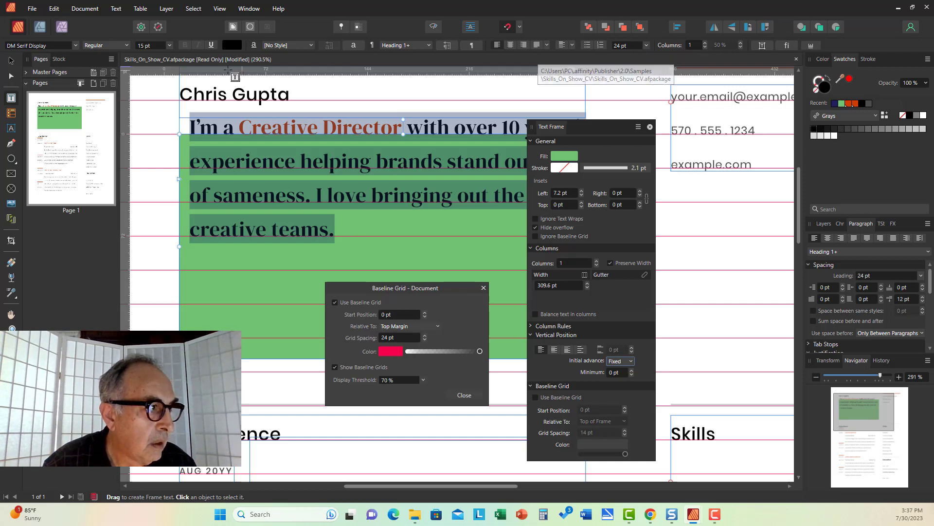
pyautogui.moveTo(154, 49)
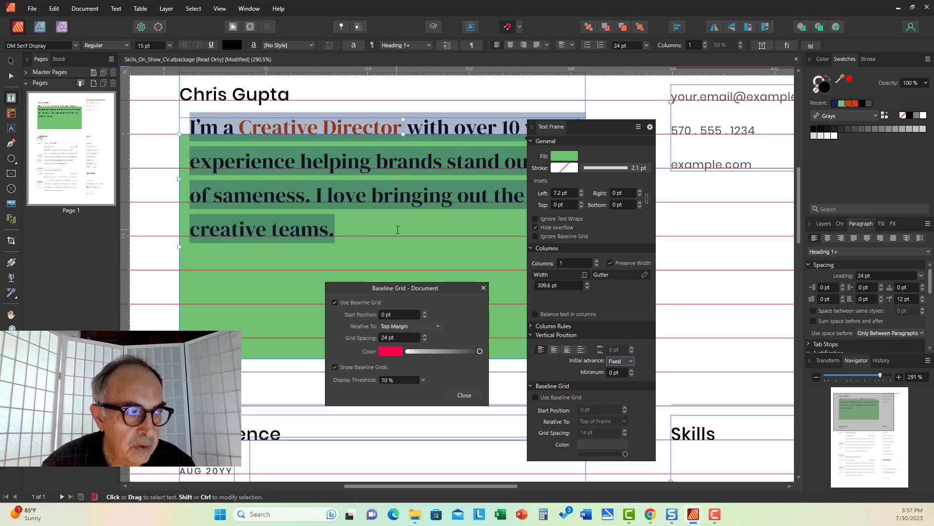
pyautogui.moveTo(649, 370)
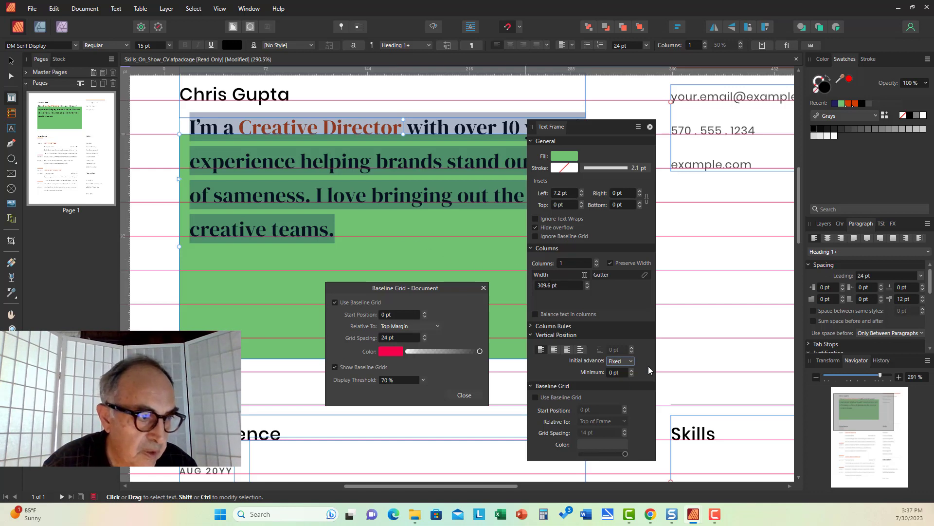
pyautogui.moveTo(602, 349)
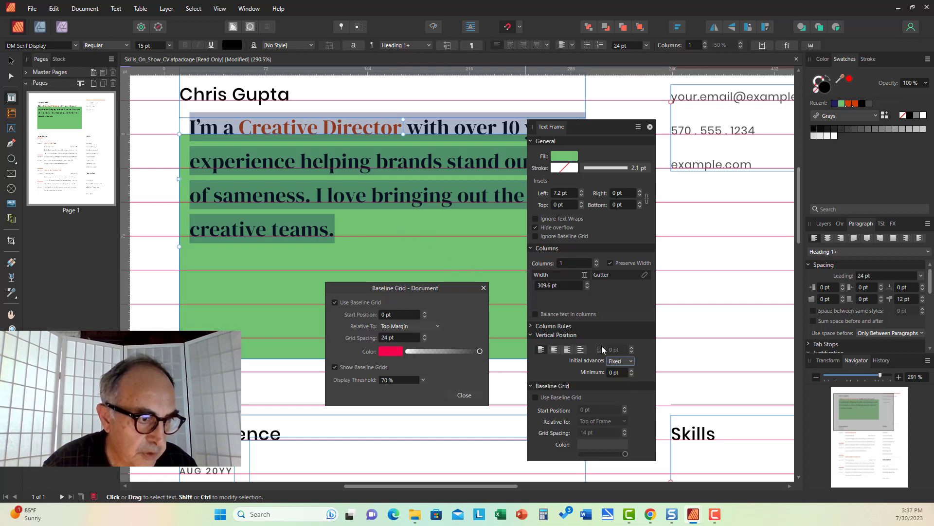
# Switch the headline frame's initial advance from Fixed back to Leading.
pyautogui.click(620, 361)
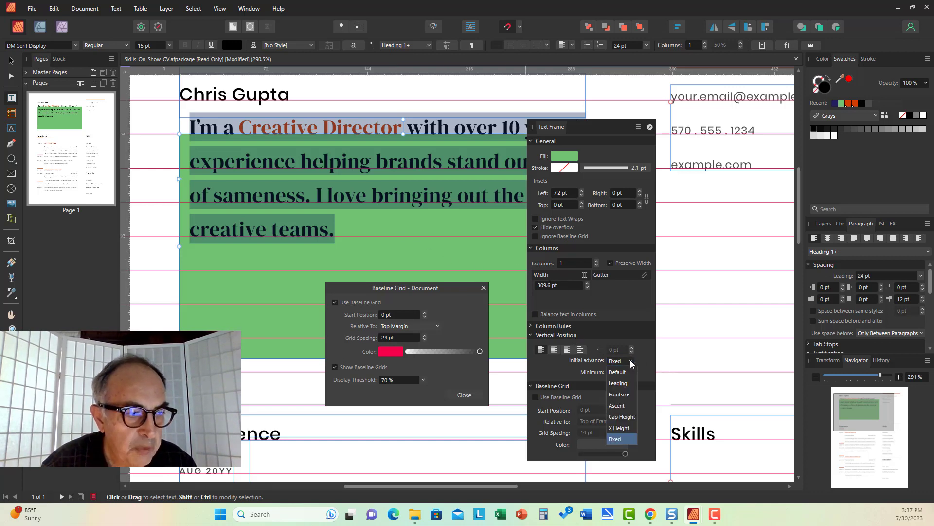
pyautogui.moveTo(618, 382)
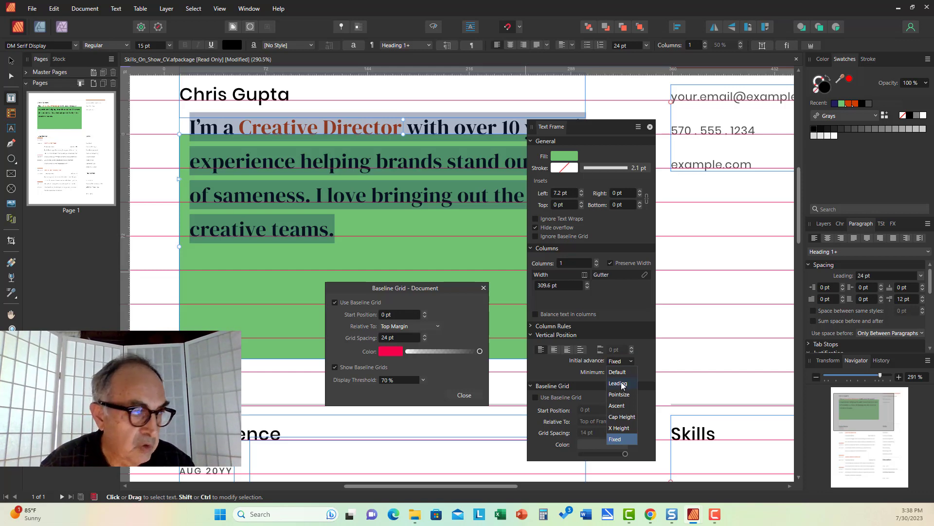
pyautogui.click(619, 383)
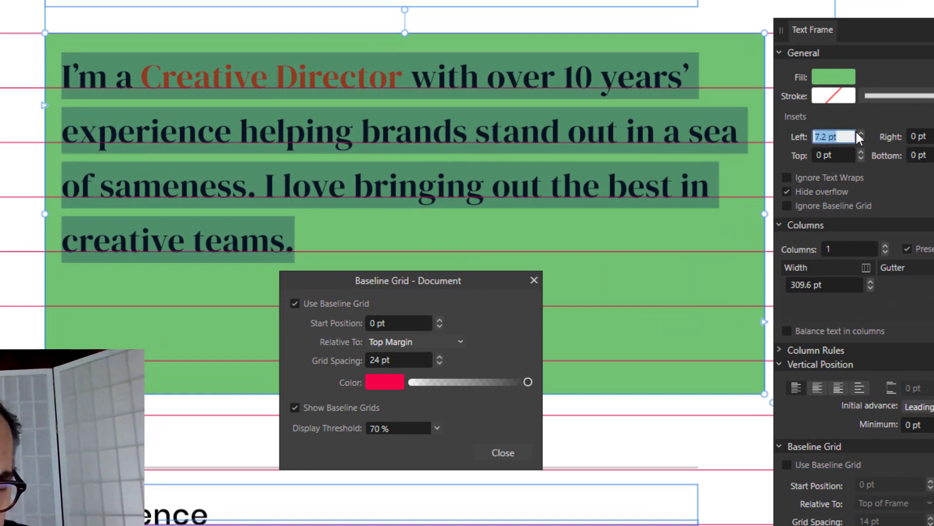
# Set the headline frame's left and right insets to 15 pt.
pyautogui.write('15 pt')
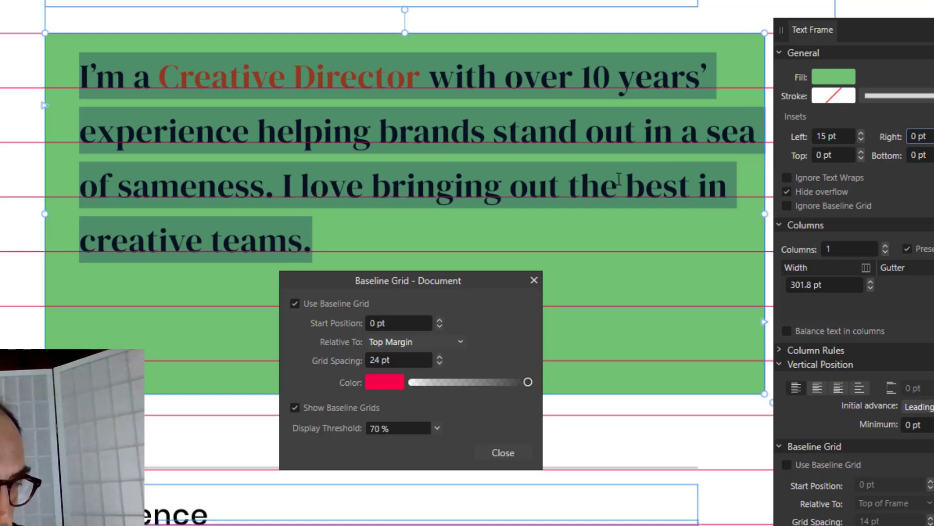
pyautogui.moveTo(631, 154)
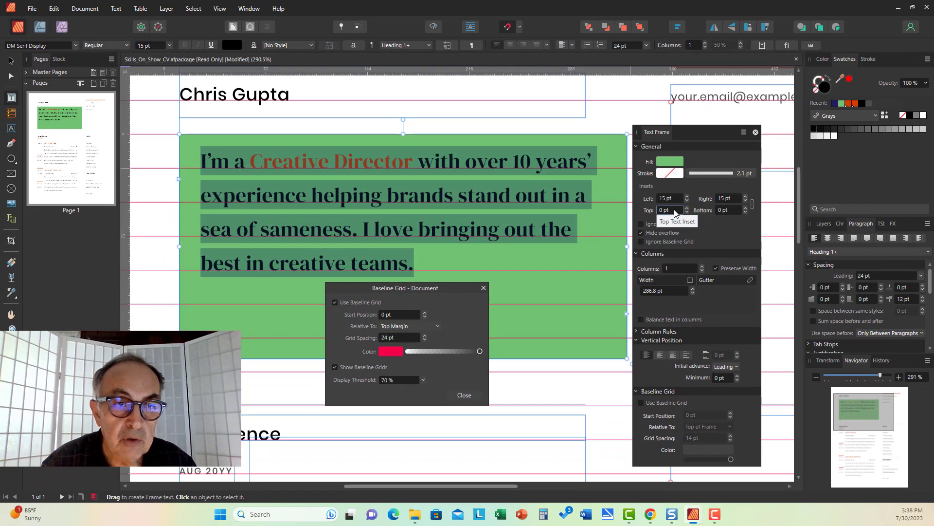
pyautogui.moveTo(721, 266)
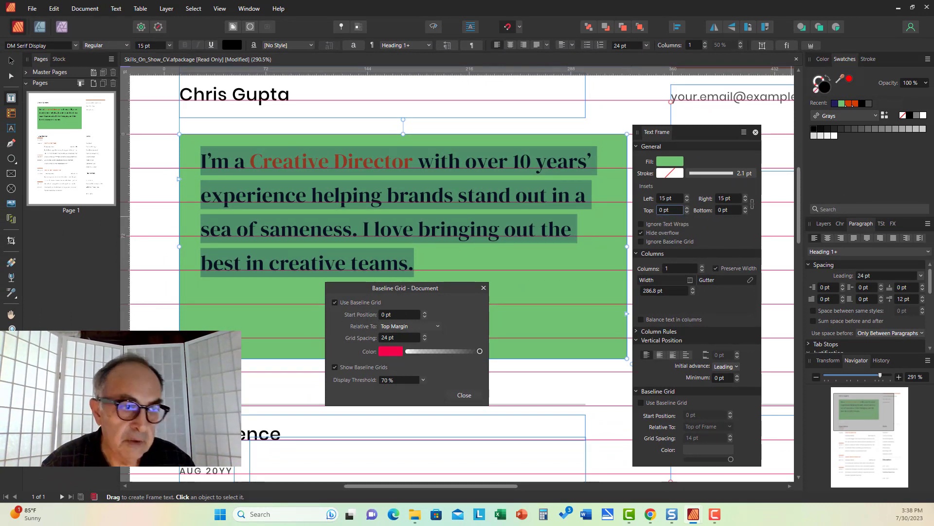
pyautogui.click(518, 167)
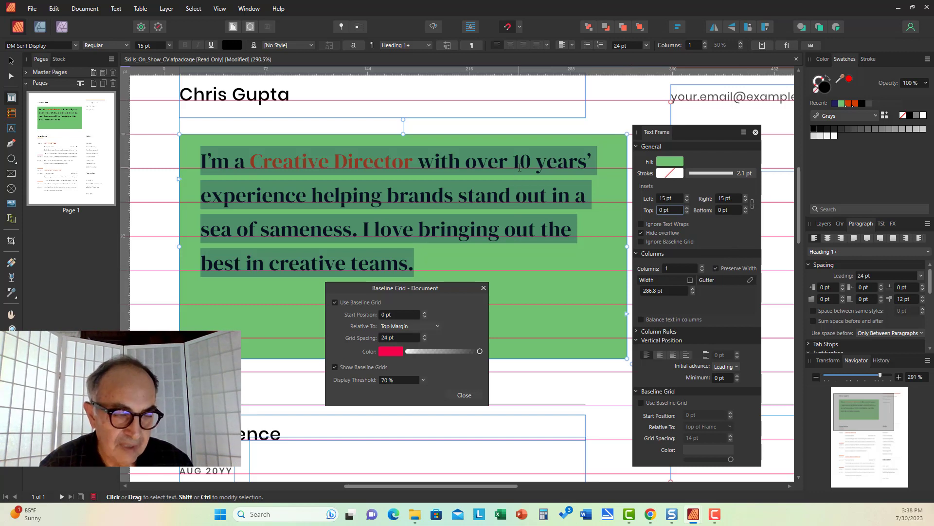